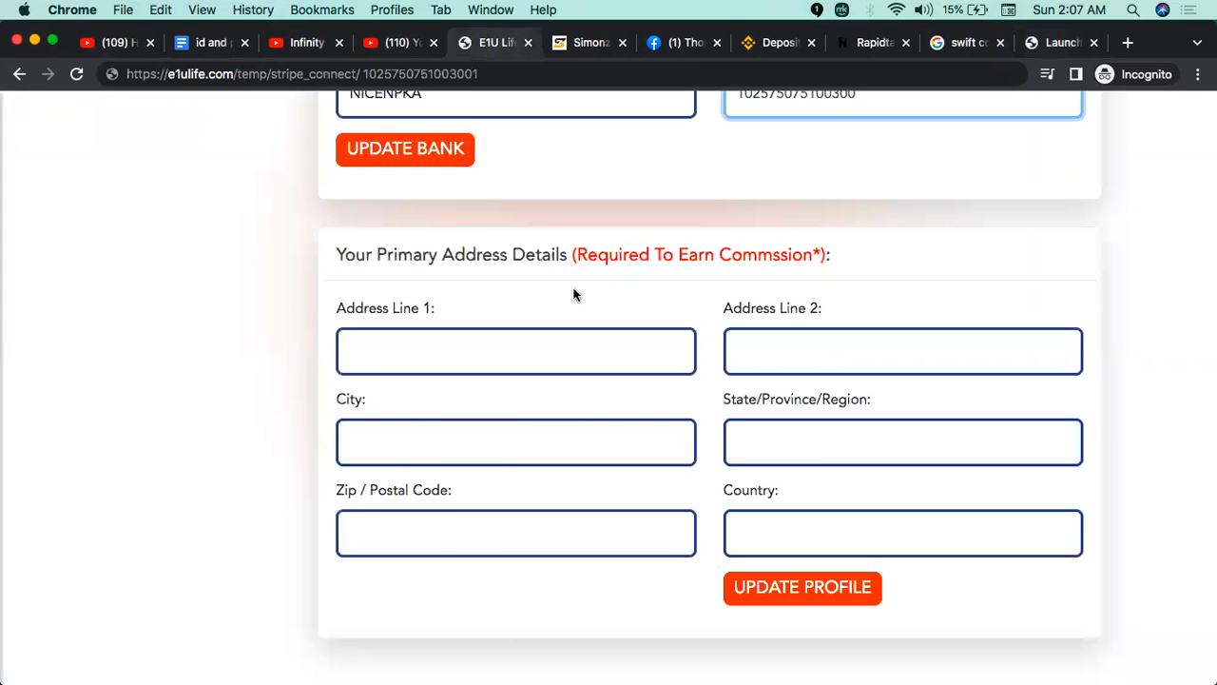
Scroll to the empty primary address form, click Address Line 1, then switch to the Zoom tab.
{"action": "scroll", "scroll_direction": "up", "scroll_amount": 3}
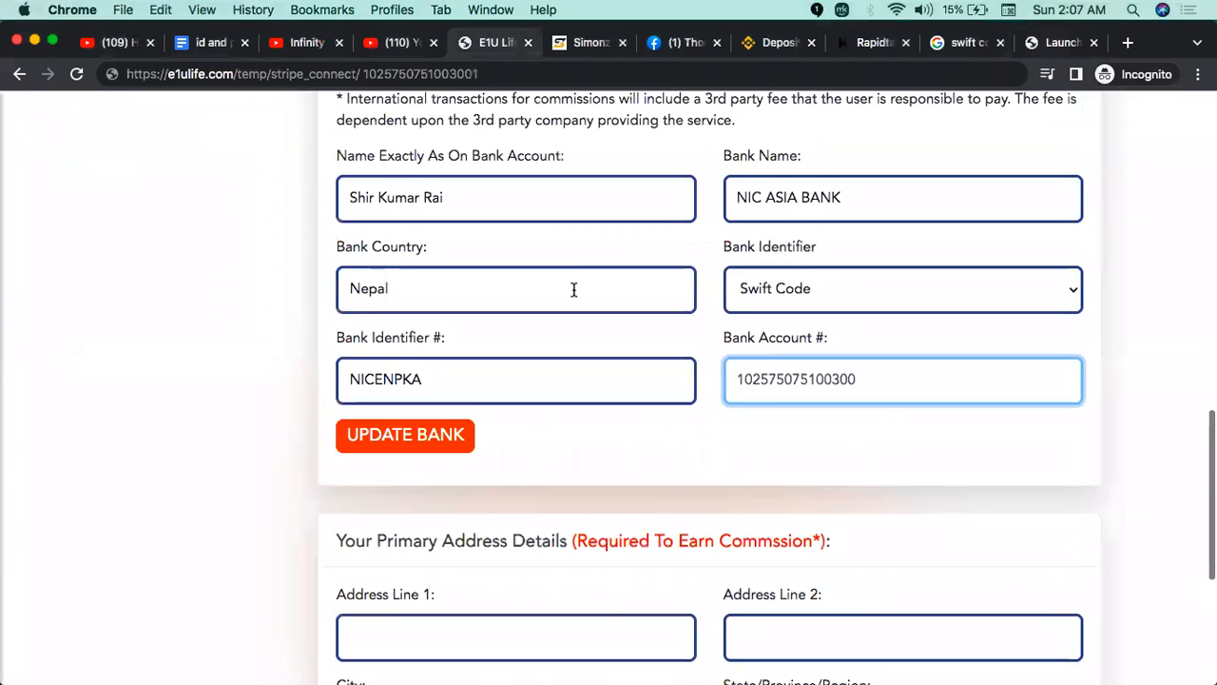
{"action": "scroll", "scroll_direction": "down", "scroll_amount": 3}
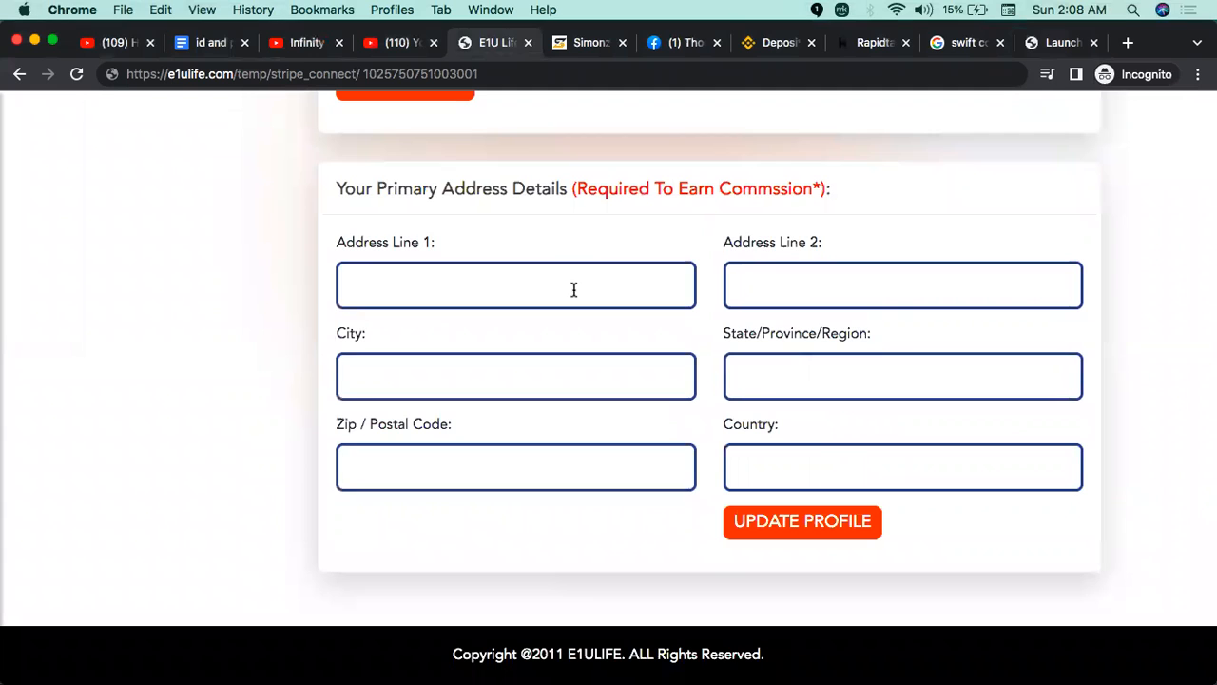
{"action": "left_click", "coordinate": [515, 285]}
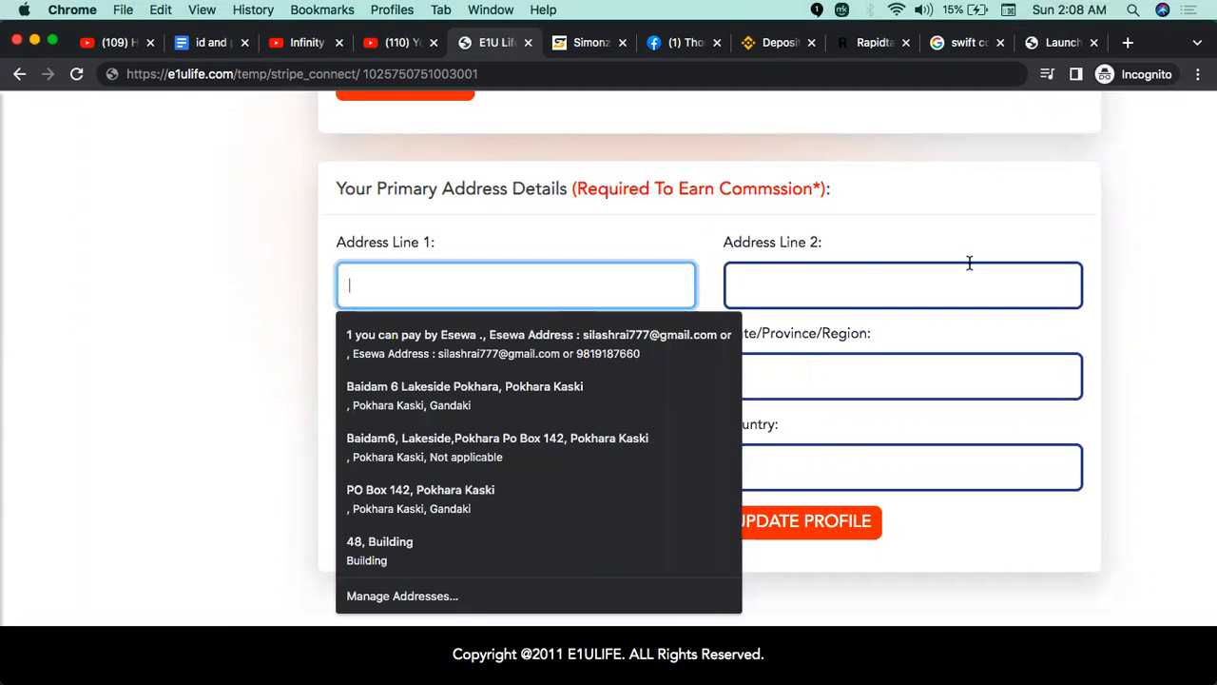
{"action": "left_click", "coordinate": [966, 42]}
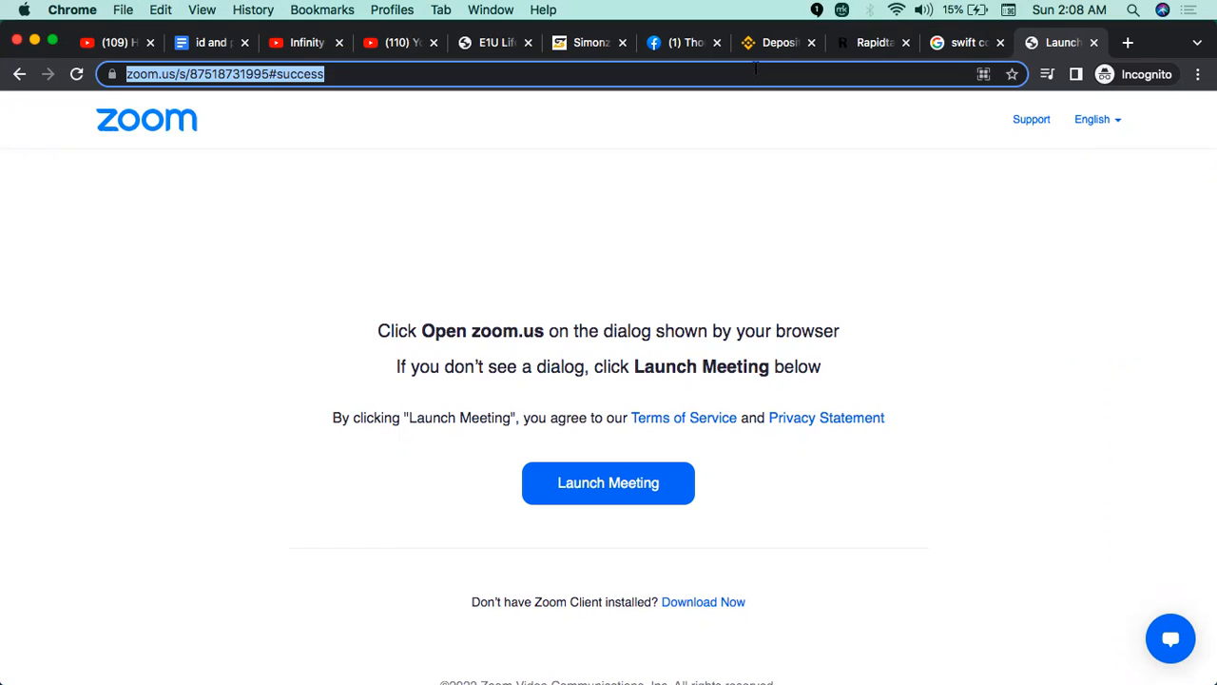
Go to the site by typing 'e1ulife' in the address bar, then bring up Login.
{"action": "type", "text": "e1u"}
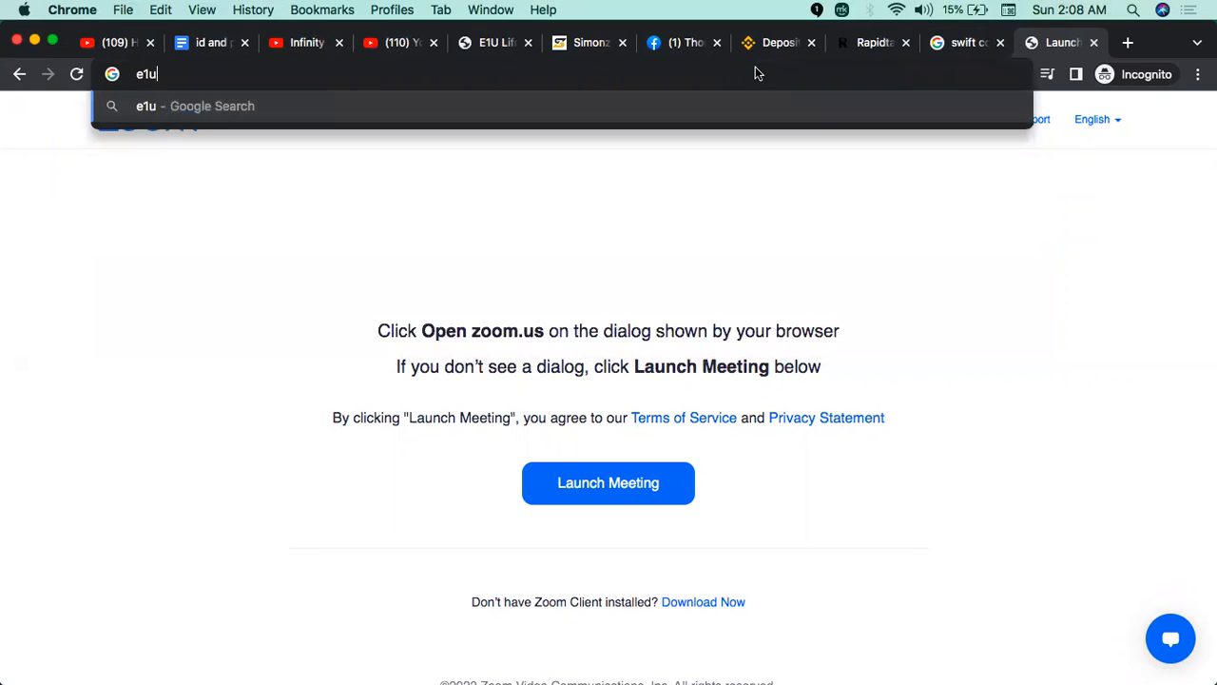
{"action": "type", "text": "life.com/login/"}
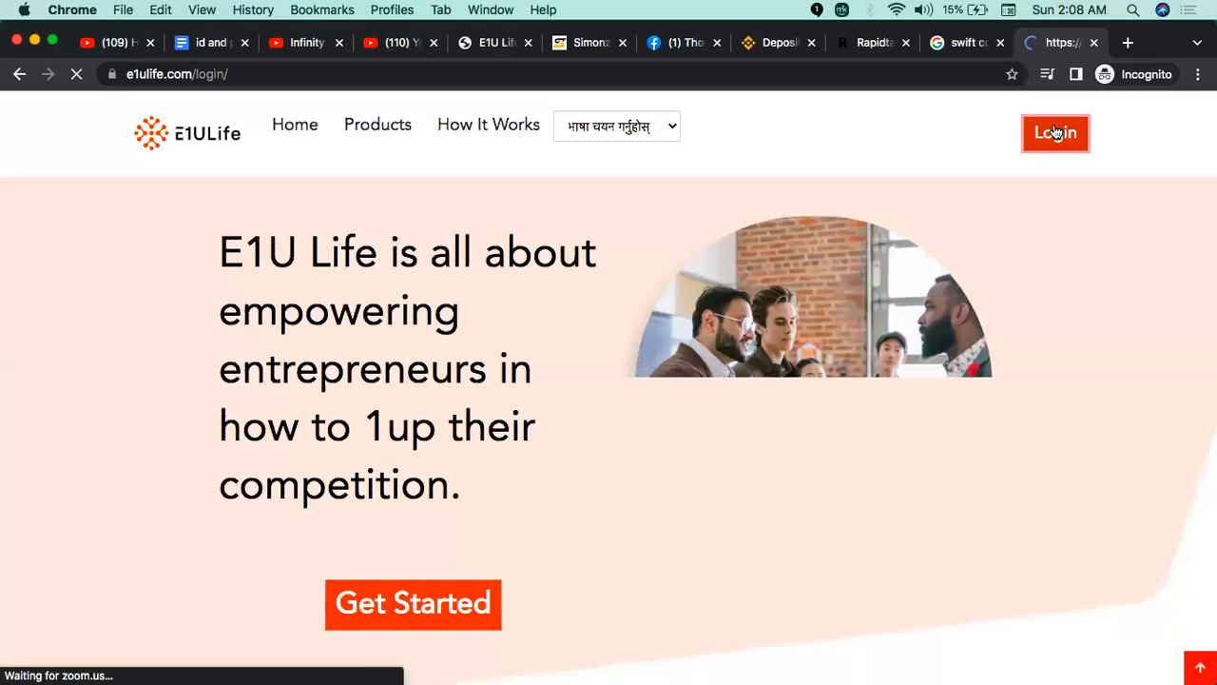
{"action": "left_click", "coordinate": [1055, 132]}
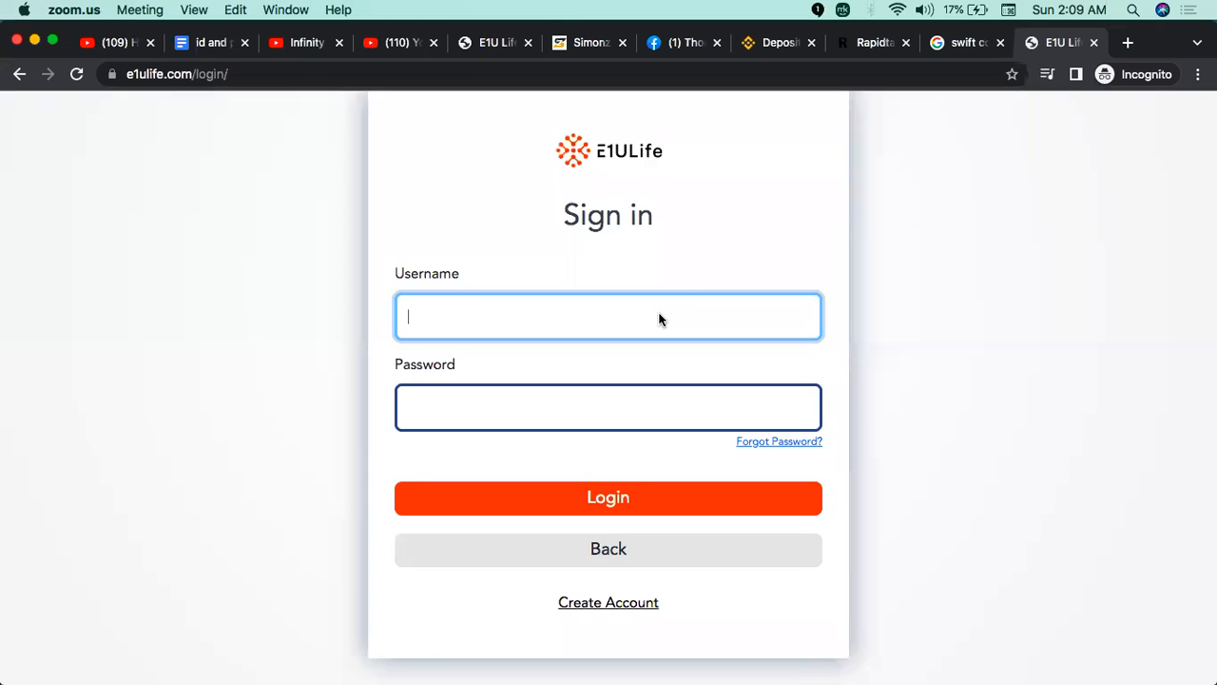
Log in with the saved 'simon' username and autofilled password to reach the dashboard.
{"action": "left_click", "coordinate": [609, 316]}
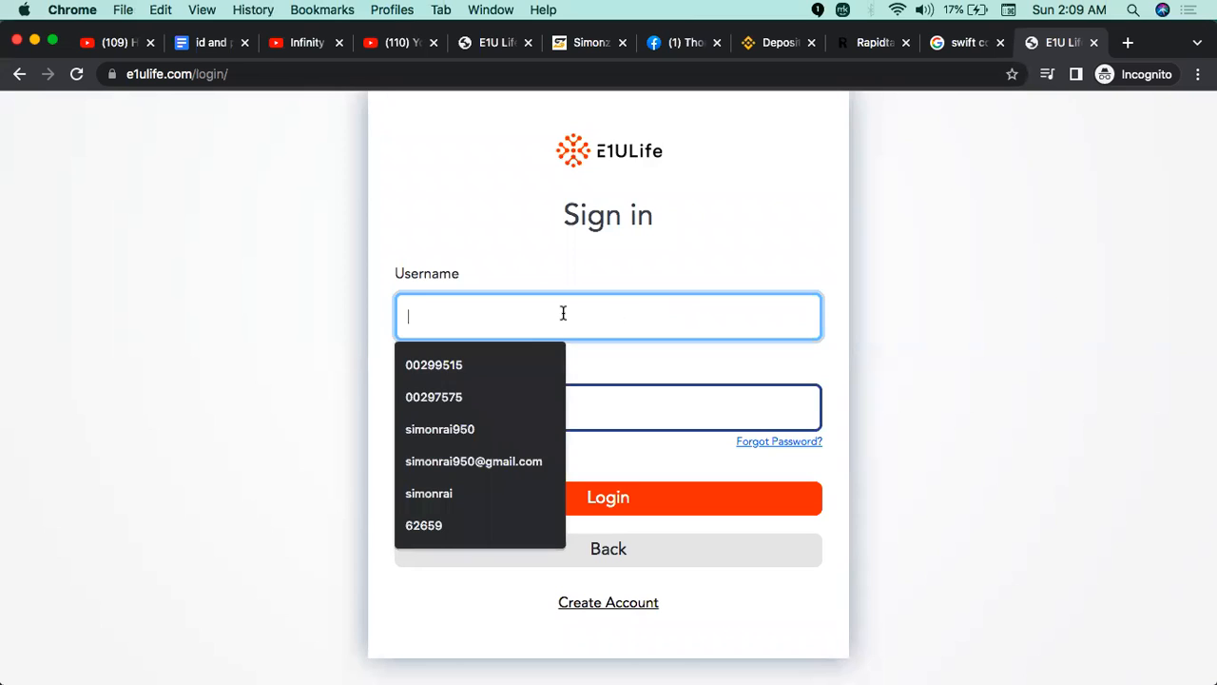
{"action": "type", "text": "simon"}
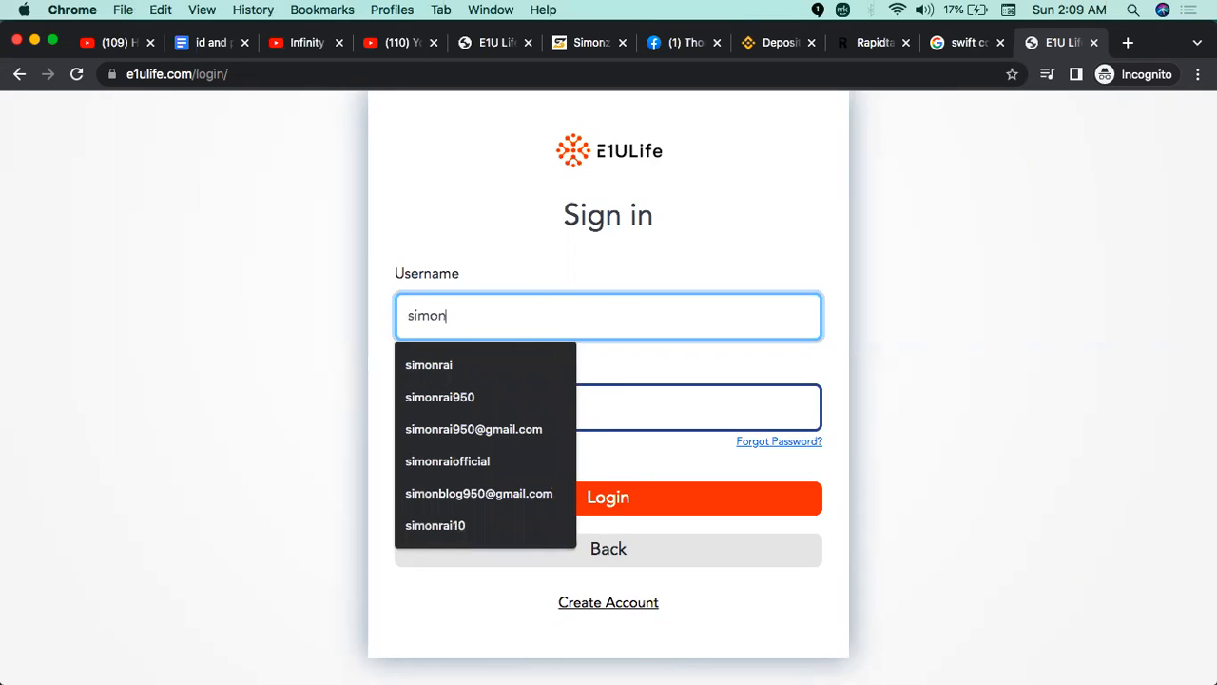
{"action": "left_click", "coordinate": [429, 365]}
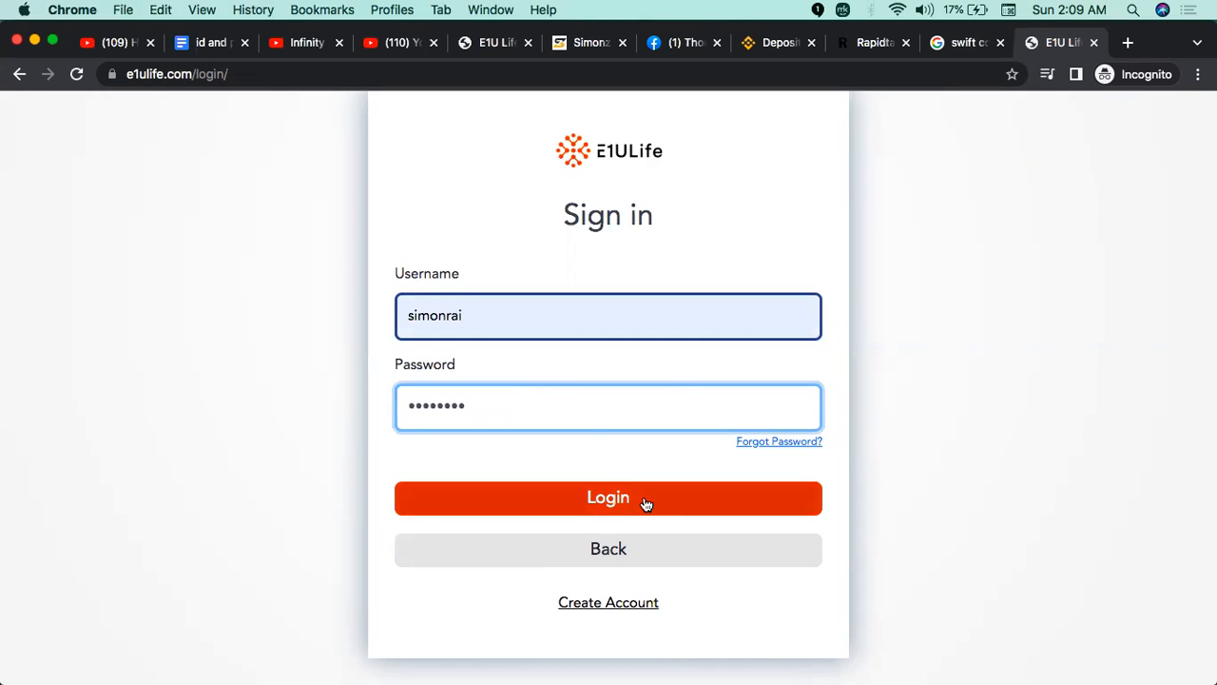
{"action": "left_click", "coordinate": [608, 497]}
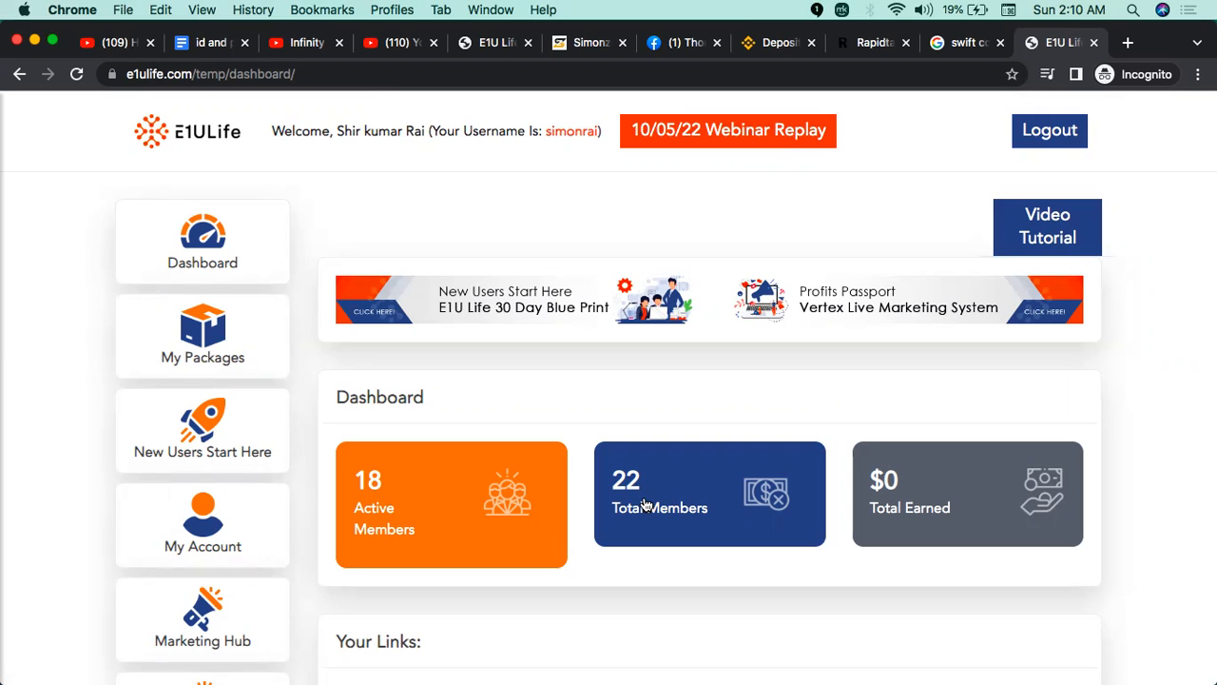
{"action": "mouse_move", "coordinate": [645, 505]}
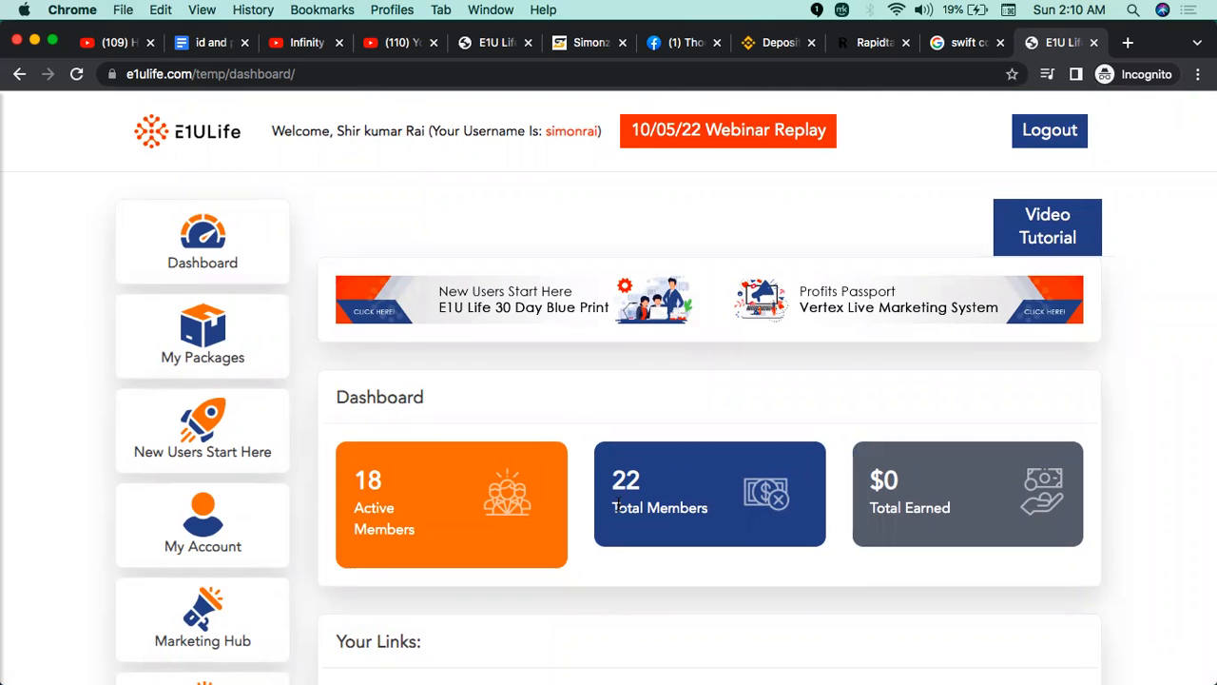
{"action": "scroll", "scroll_direction": "down", "scroll_amount": 3}
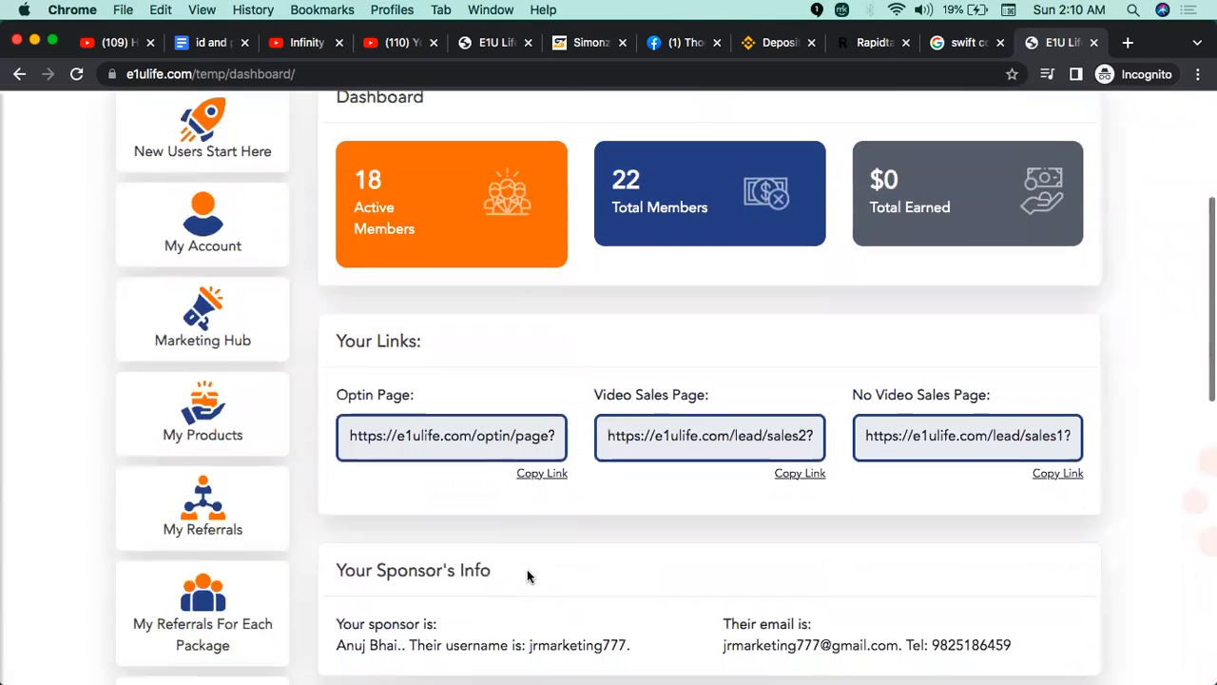
{"action": "scroll", "scroll_direction": "up", "scroll_amount": 3}
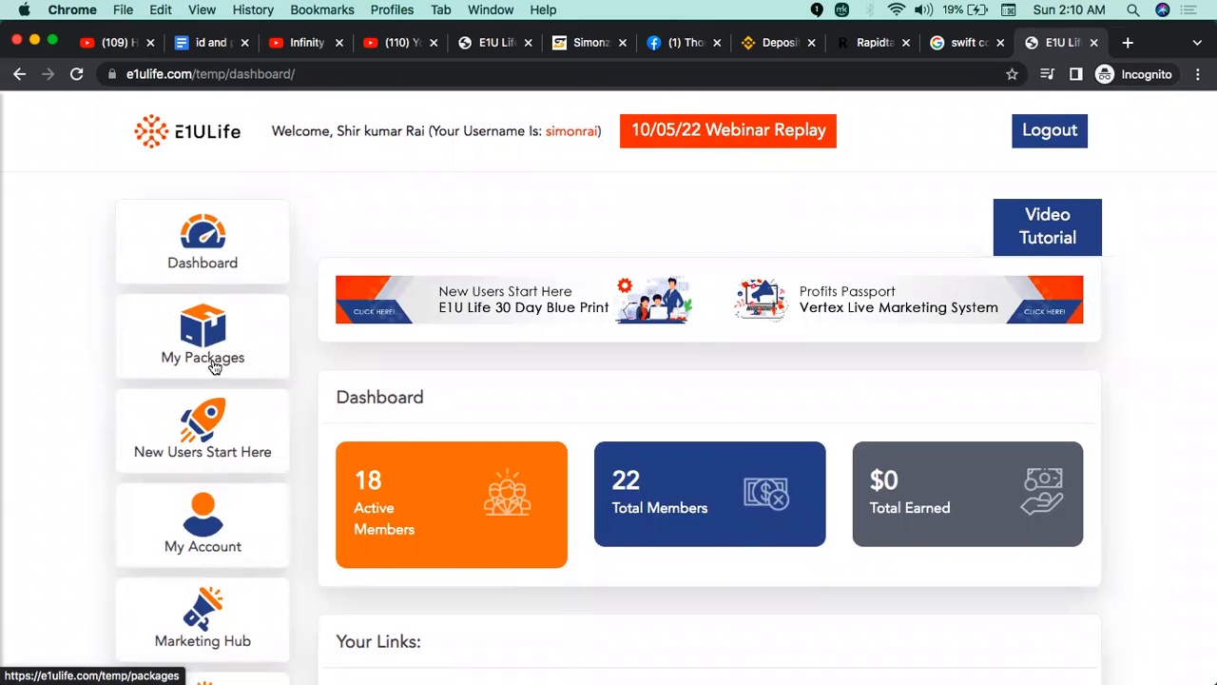
{"action": "mouse_move", "coordinate": [226, 360]}
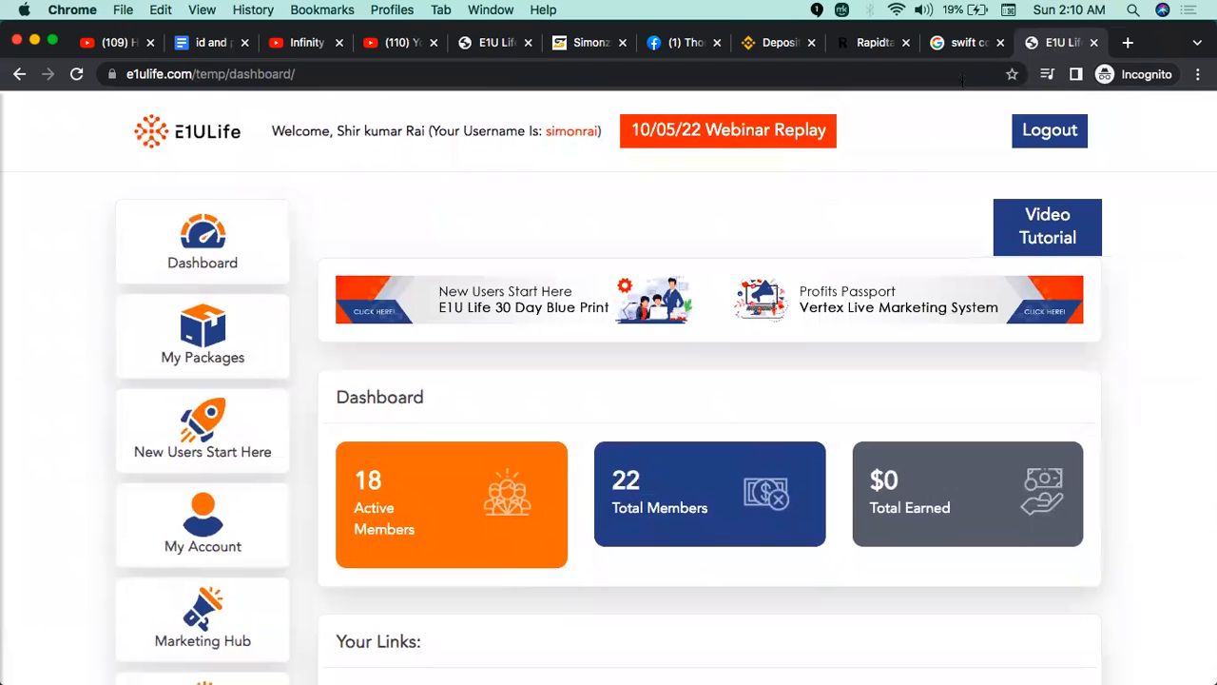
{"action": "mouse_move", "coordinate": [202, 428]}
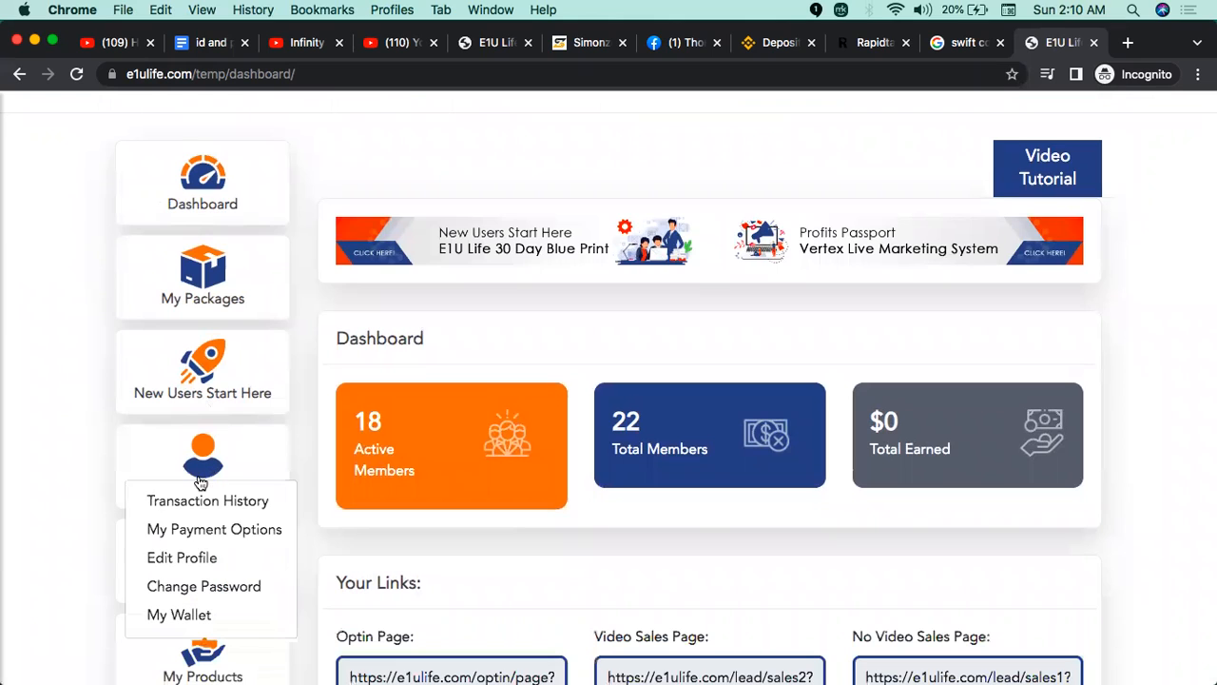
{"action": "mouse_move", "coordinate": [214, 529]}
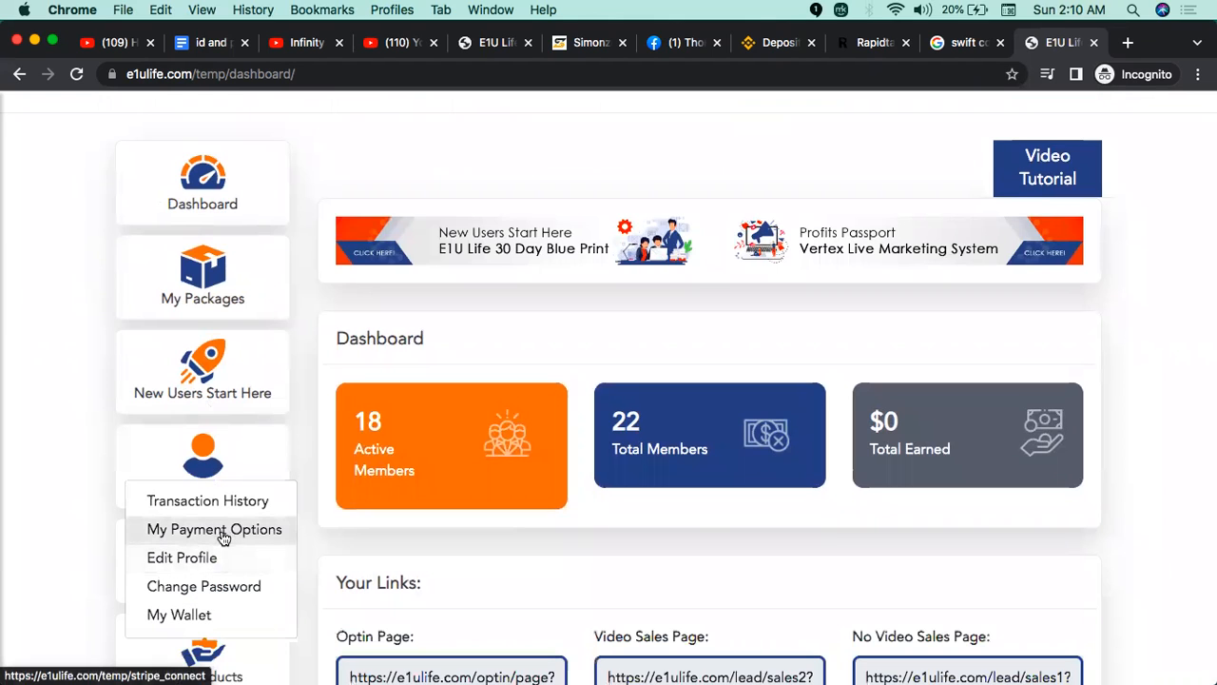
{"action": "mouse_move", "coordinate": [178, 614]}
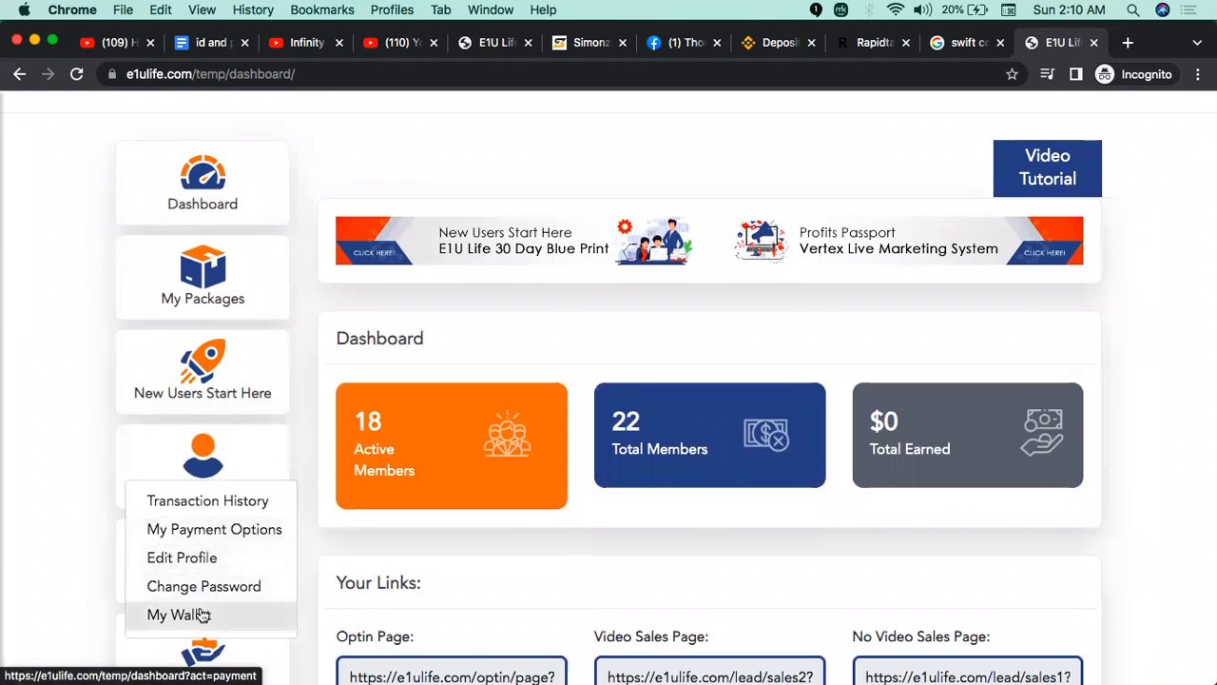
{"action": "mouse_move", "coordinate": [182, 557]}
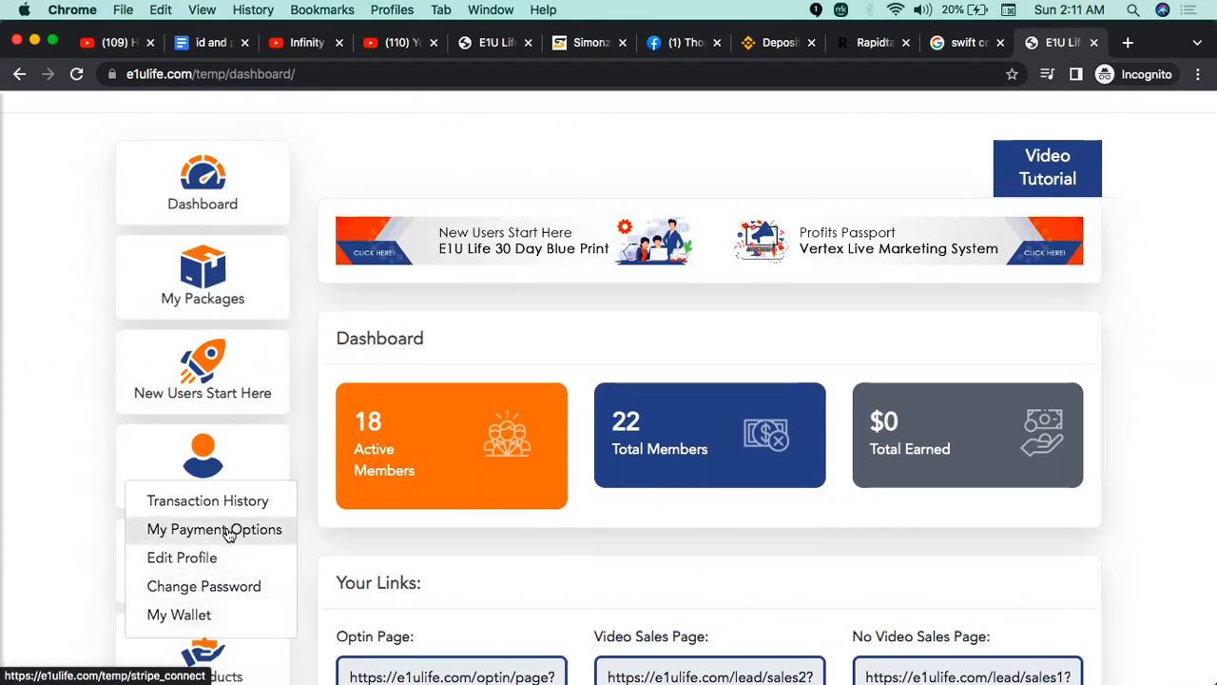
Choose My Payment Options under My Account in the left sidebar.
{"action": "left_click", "coordinate": [214, 529]}
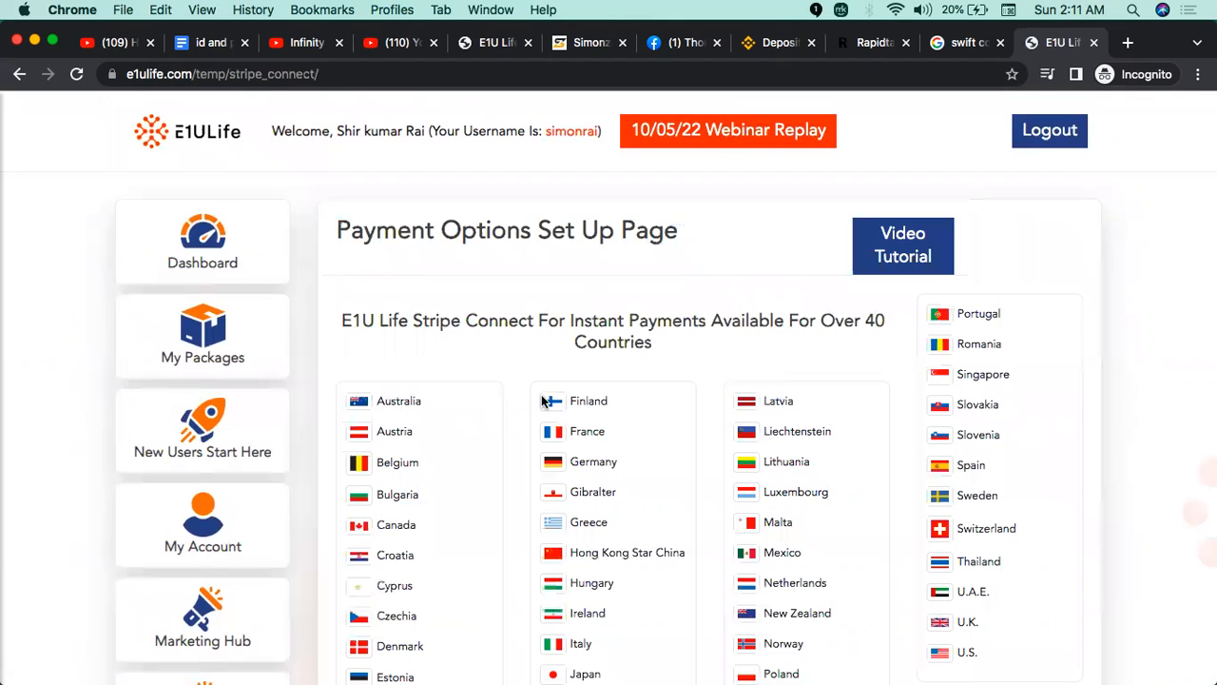
Scroll through the four Stripe setup steps on the Payment Options Set Up page.
{"action": "scroll", "scroll_direction": "down", "scroll_amount": 3}
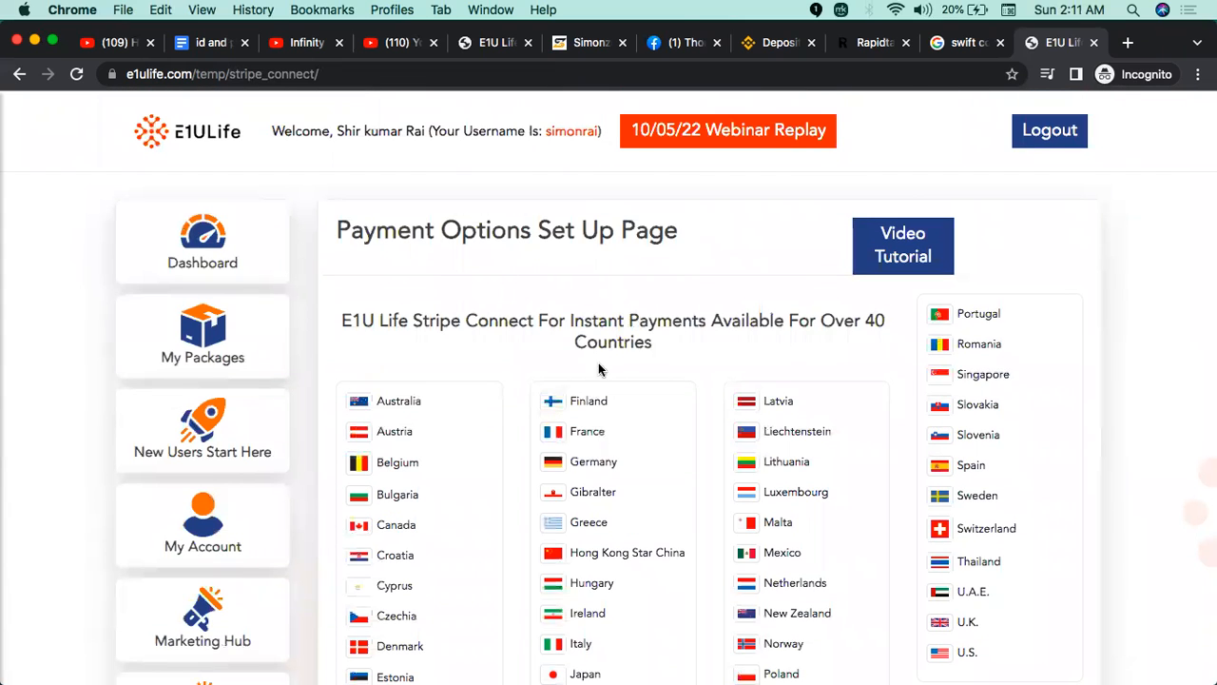
{"action": "scroll", "scroll_direction": "down", "scroll_amount": 3}
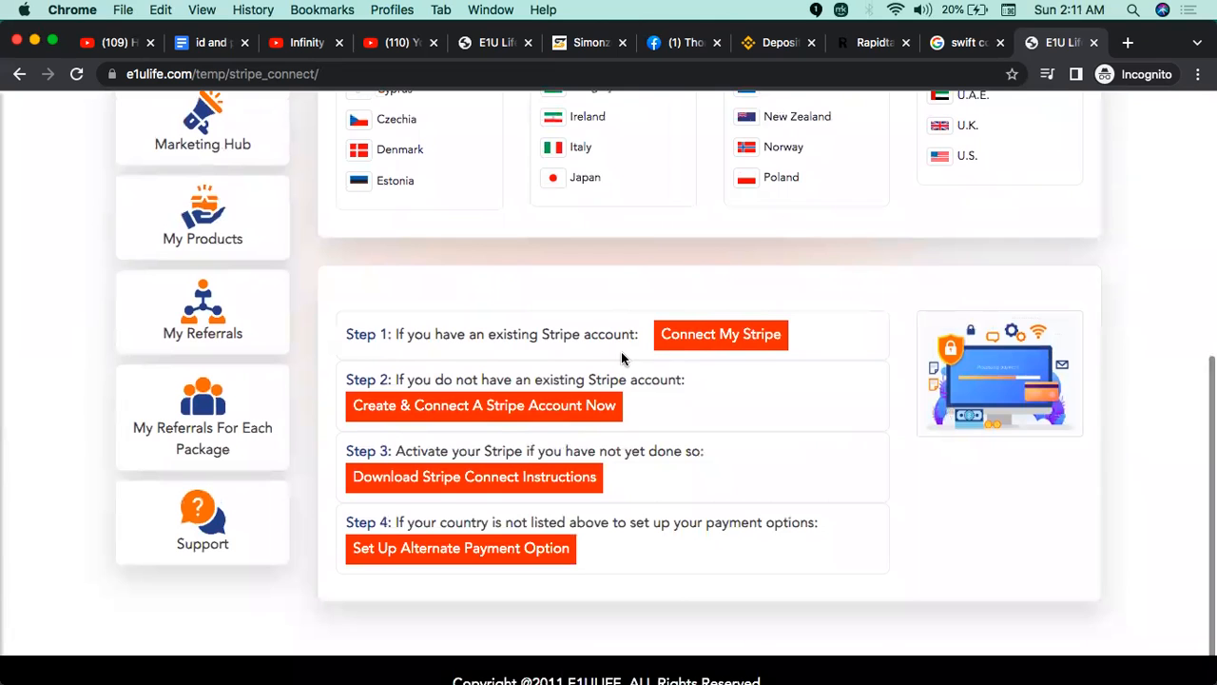
{"action": "mouse_move", "coordinate": [663, 450]}
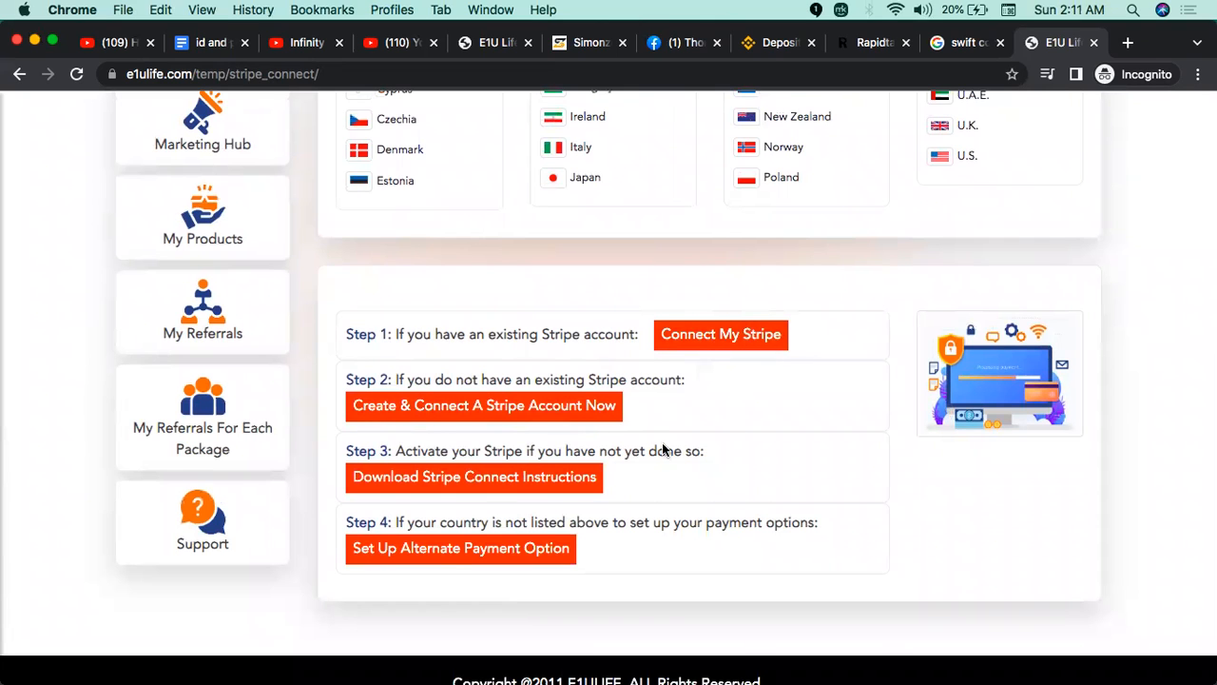
{"action": "scroll", "scroll_direction": "up", "scroll_amount": 3}
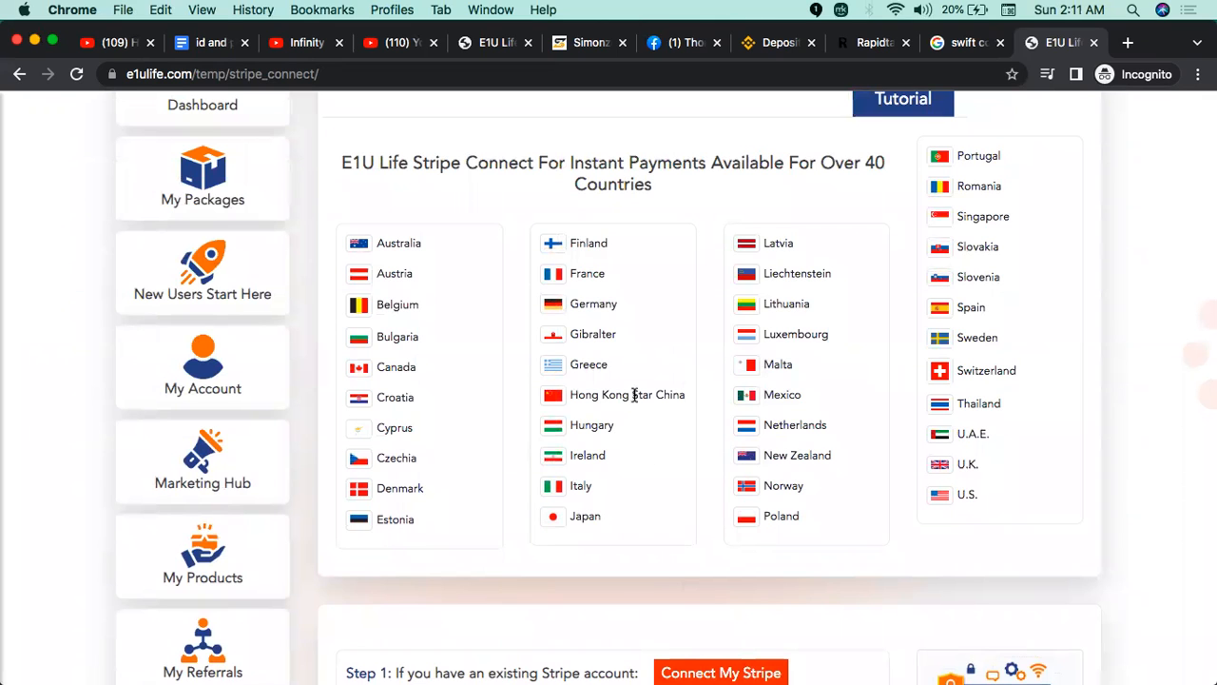
{"action": "mouse_move", "coordinate": [701, 409]}
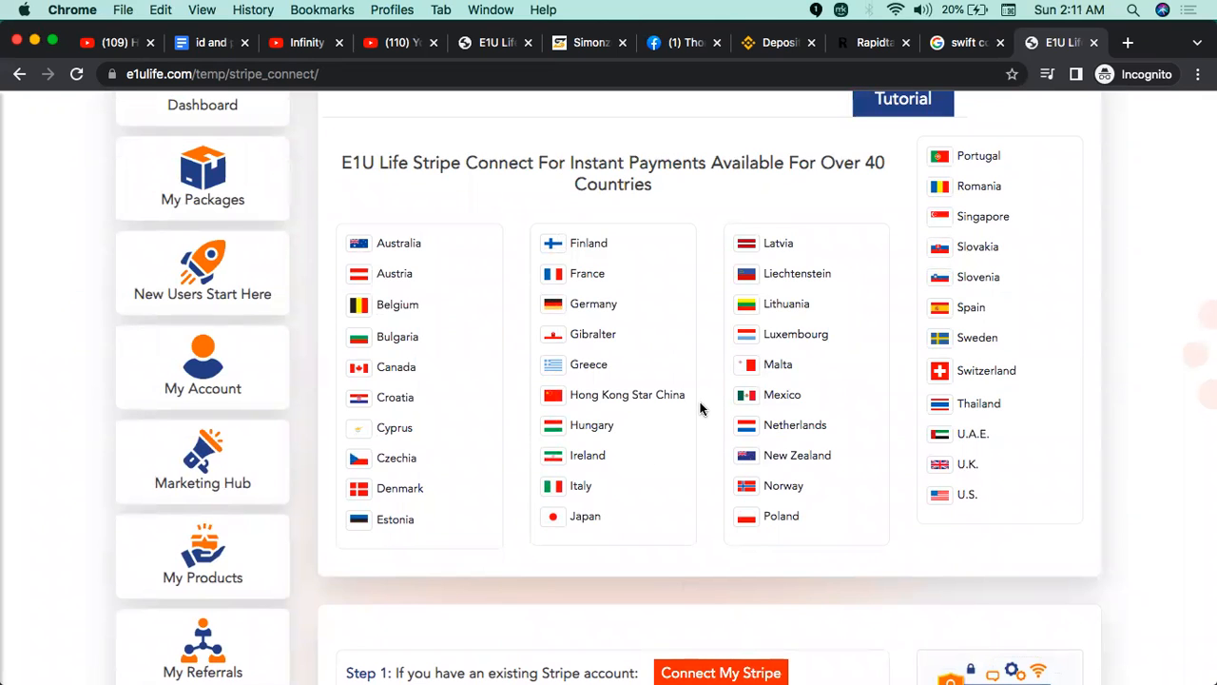
{"action": "scroll", "scroll_direction": "down", "scroll_amount": 3}
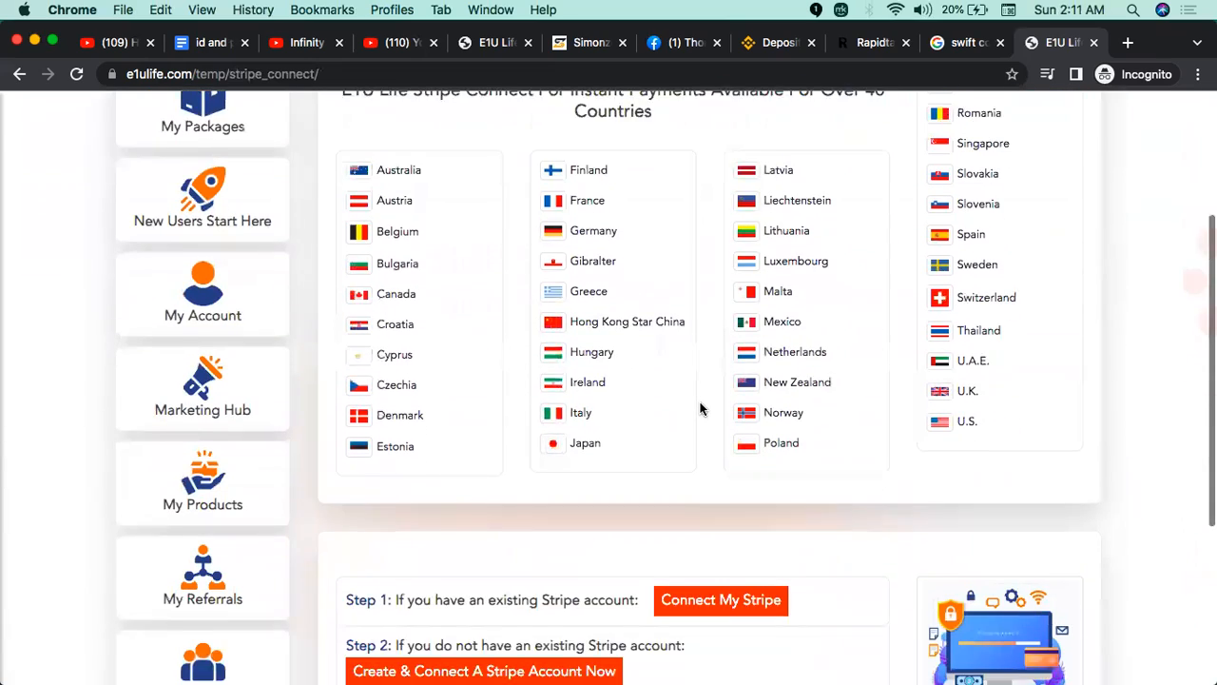
{"action": "scroll", "scroll_direction": "down", "scroll_amount": 3}
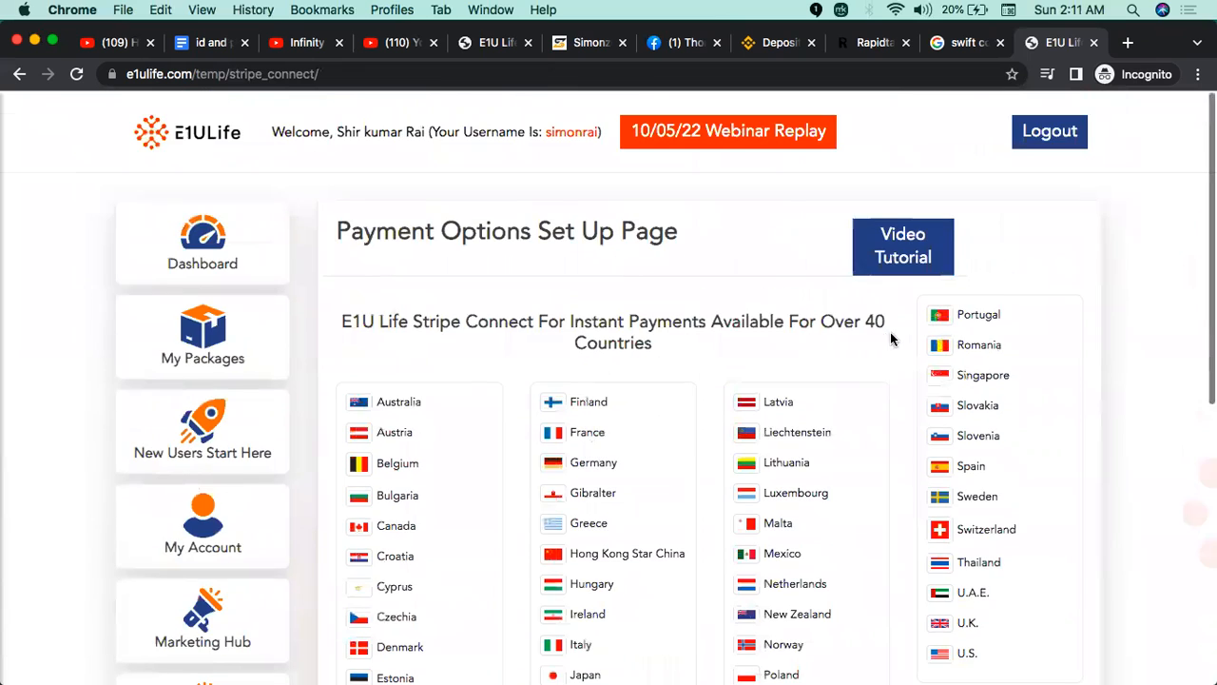
{"action": "scroll", "scroll_direction": "down", "scroll_amount": 3}
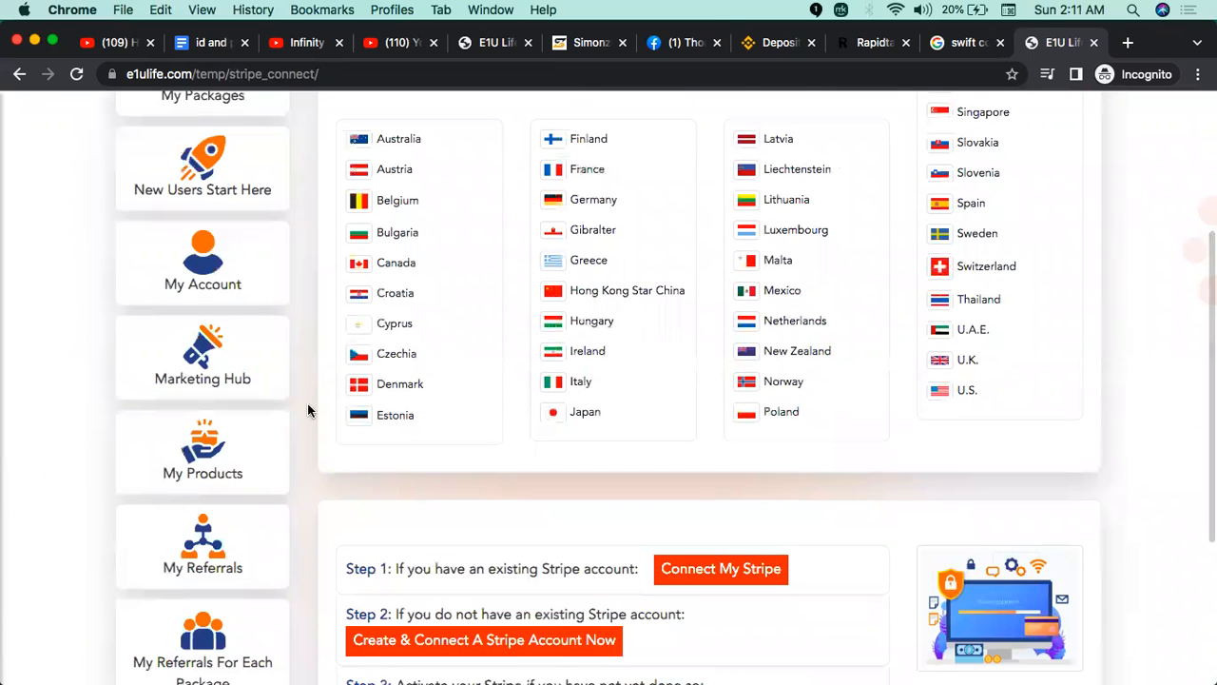
{"action": "scroll", "scroll_direction": "down", "scroll_amount": 3}
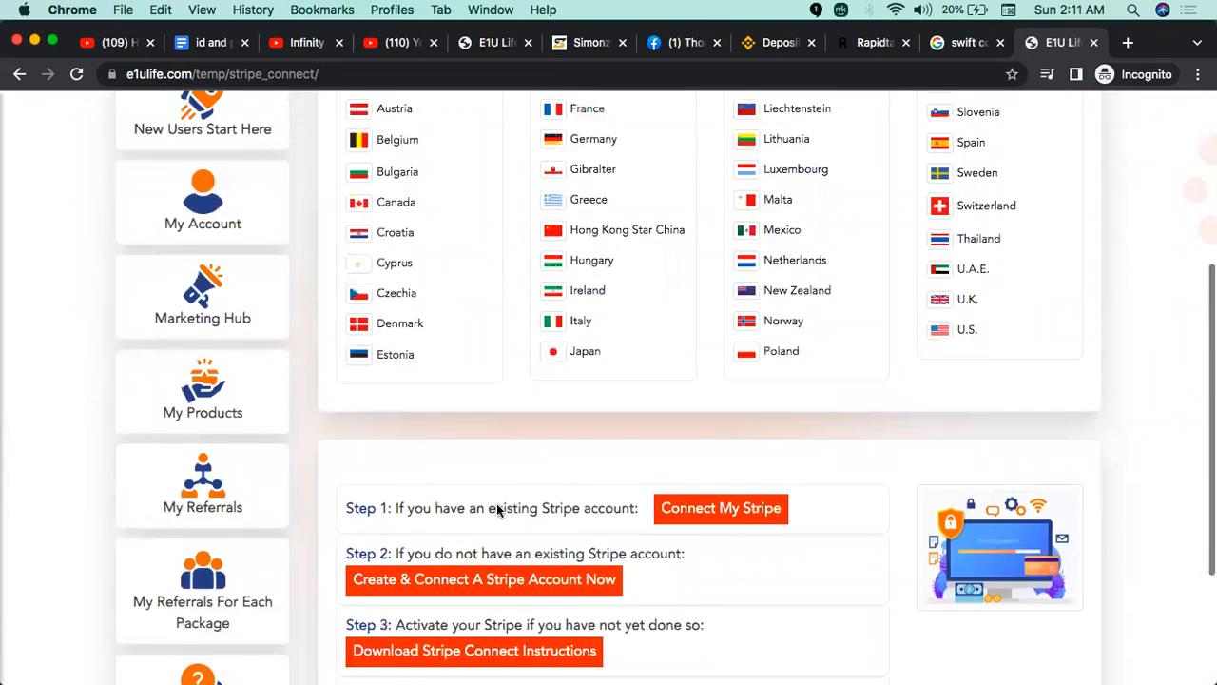
{"action": "scroll", "scroll_direction": "down", "scroll_amount": 3}
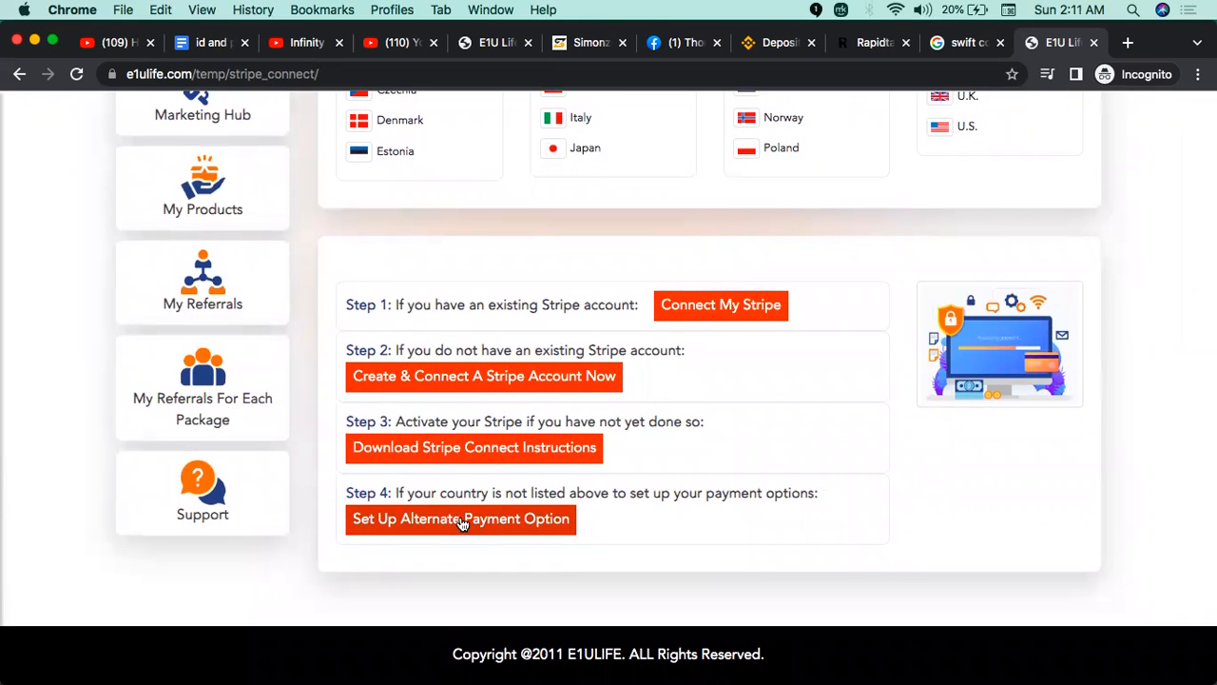
{"action": "mouse_move", "coordinate": [443, 528]}
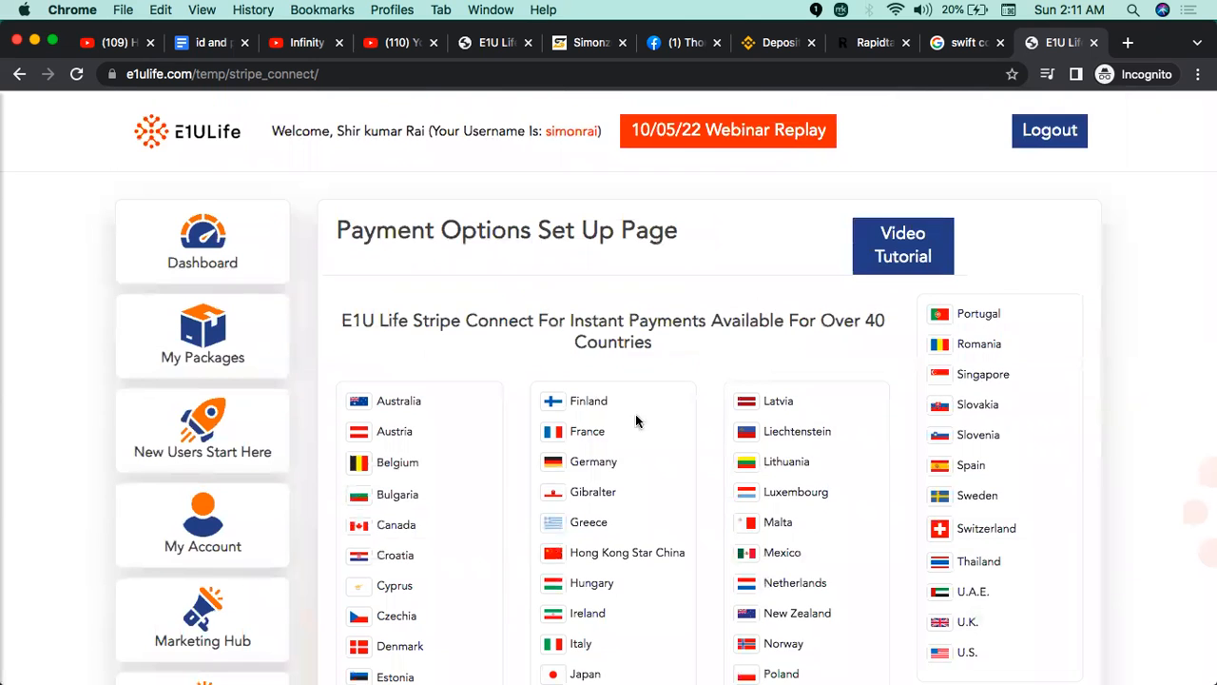
{"action": "scroll", "scroll_direction": "down", "scroll_amount": 3}
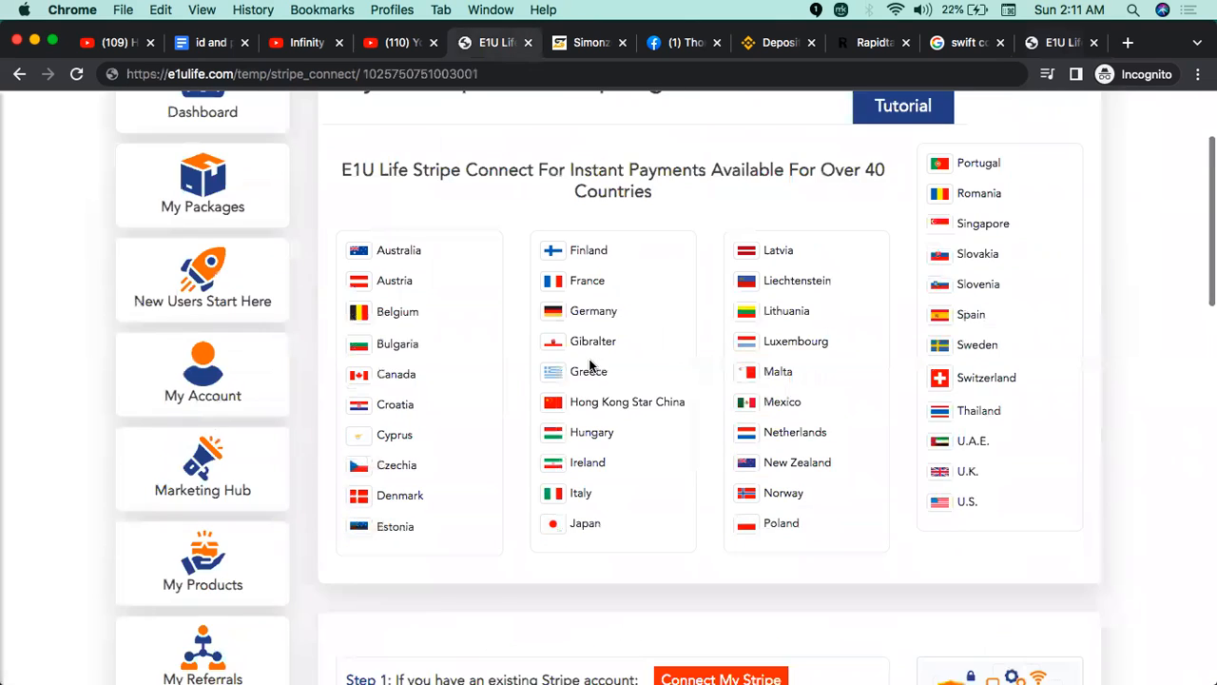
Check the NIC ASIA BANK form's account name, Swift Code and account number fields.
{"action": "scroll", "scroll_direction": "down", "scroll_amount": 3}
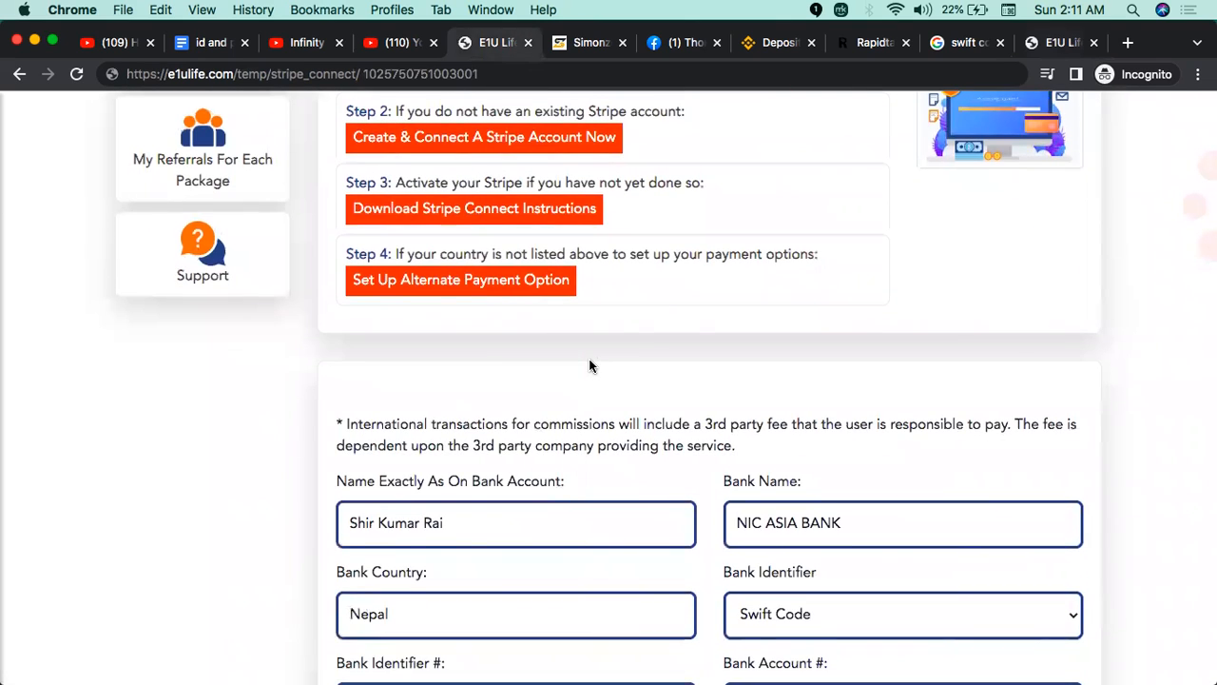
{"action": "scroll", "scroll_direction": "down", "scroll_amount": 3}
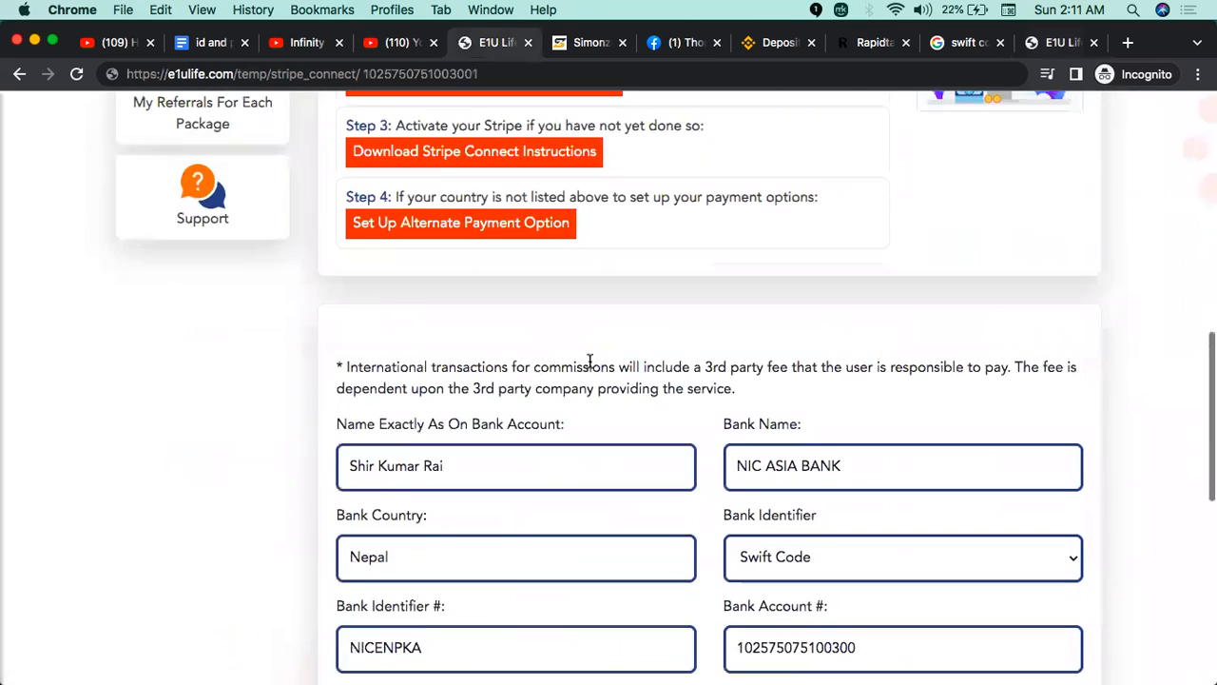
{"action": "scroll", "scroll_direction": "down", "scroll_amount": 3}
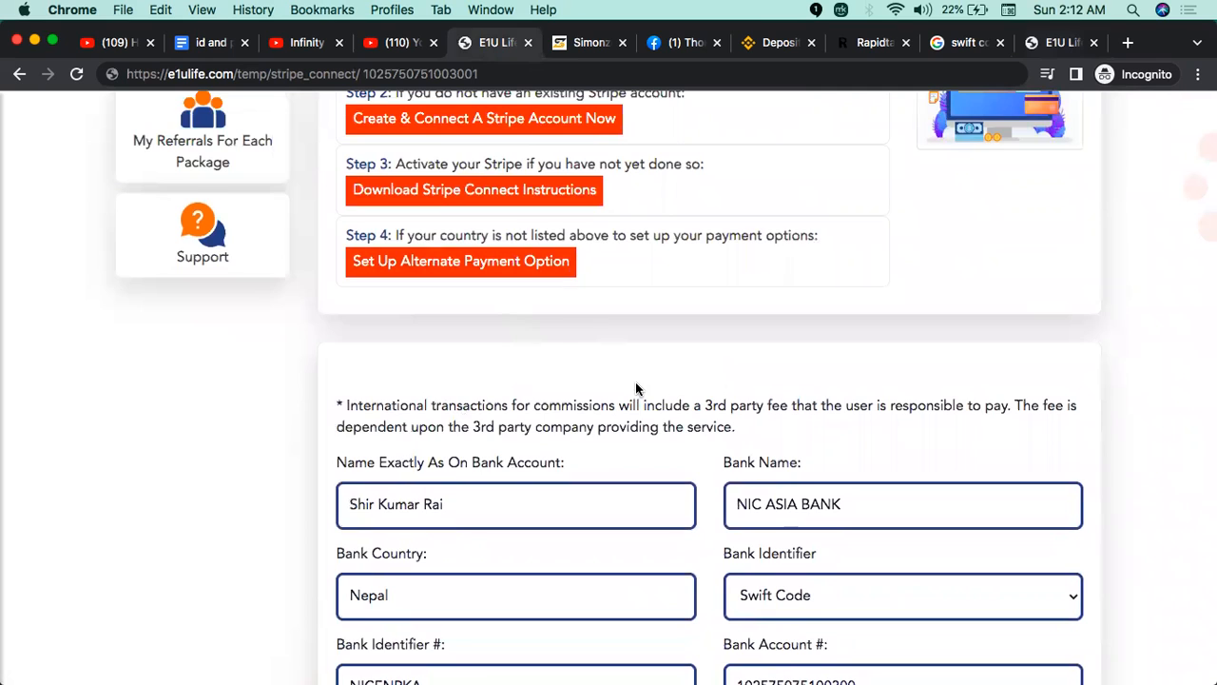
{"action": "scroll", "scroll_direction": "down", "scroll_amount": 3}
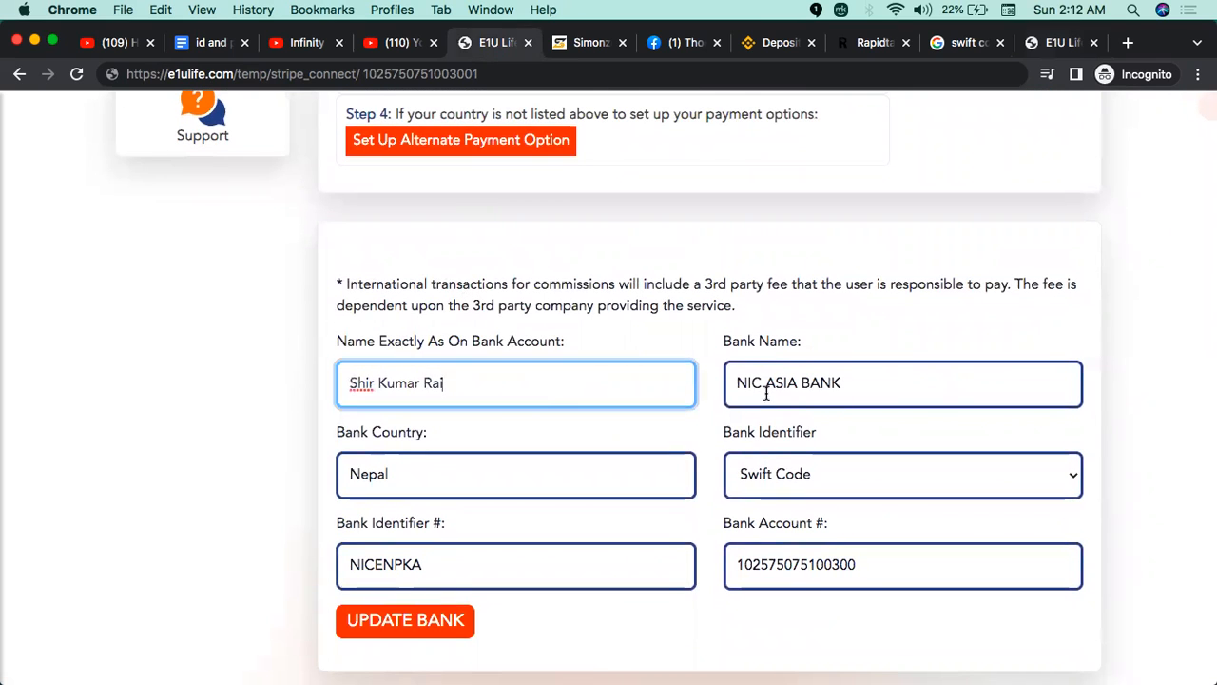
{"action": "left_click", "coordinate": [515, 474]}
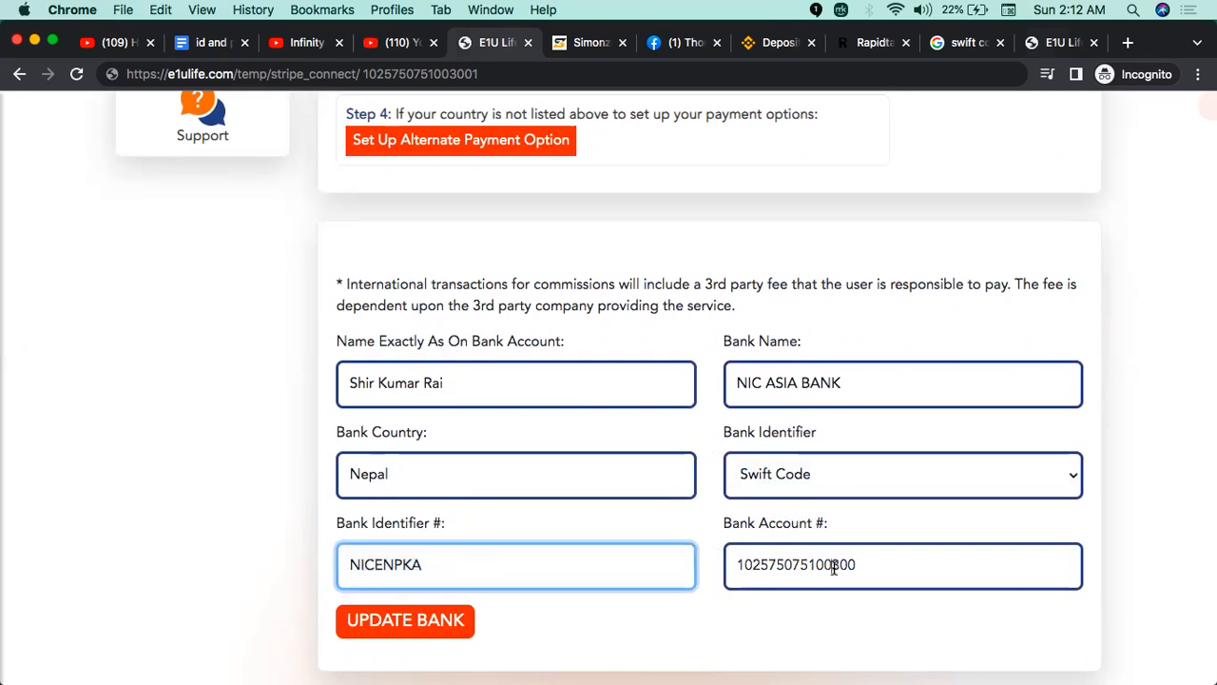
{"action": "left_click", "coordinate": [404, 620]}
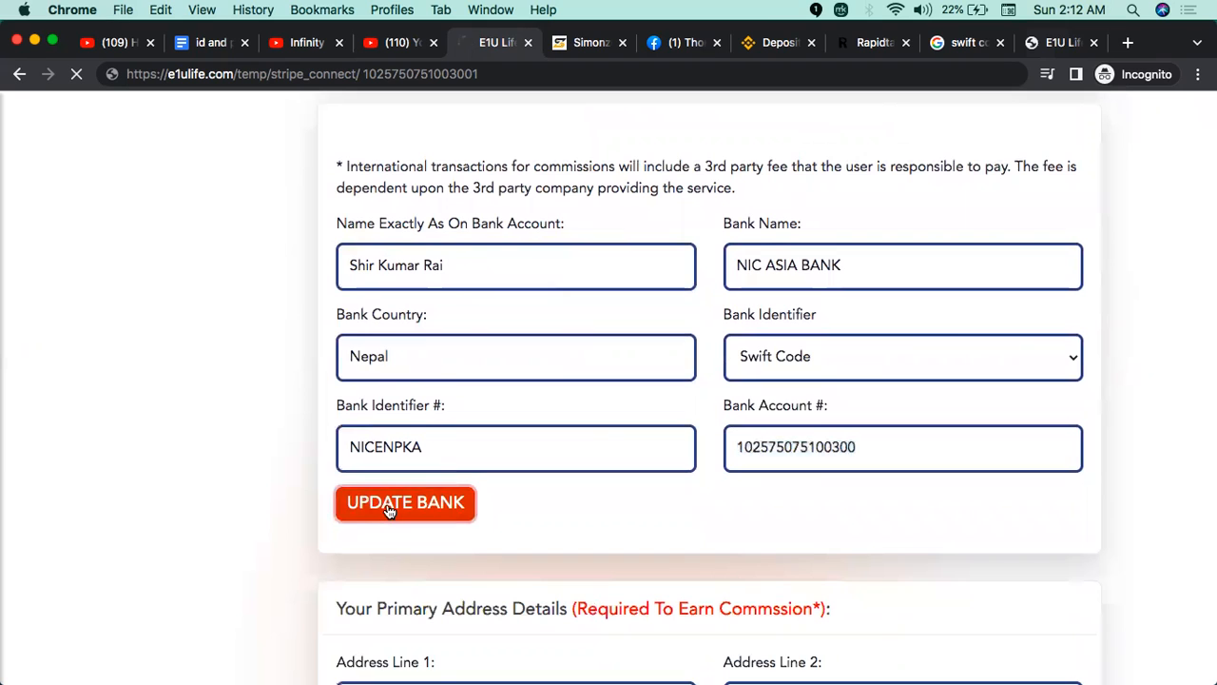
Save the alternate bank details and scroll to the empty primary address section.
{"action": "left_click", "coordinate": [405, 502]}
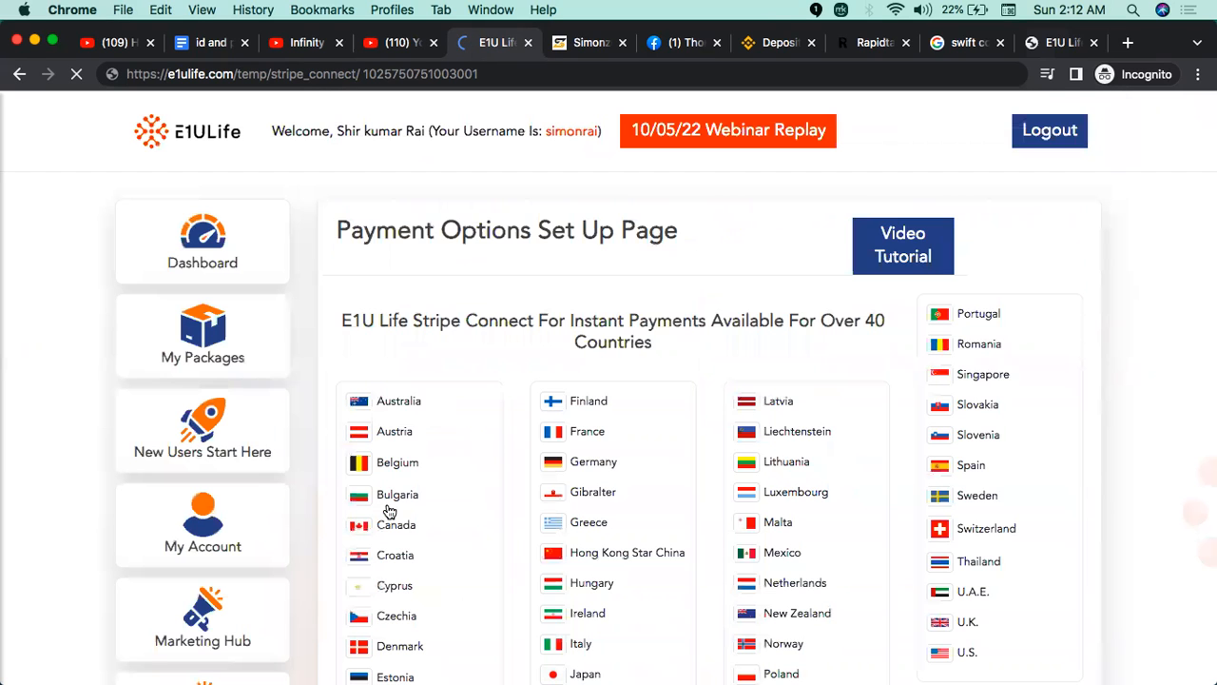
{"action": "scroll", "scroll_direction": "down", "scroll_amount": 3}
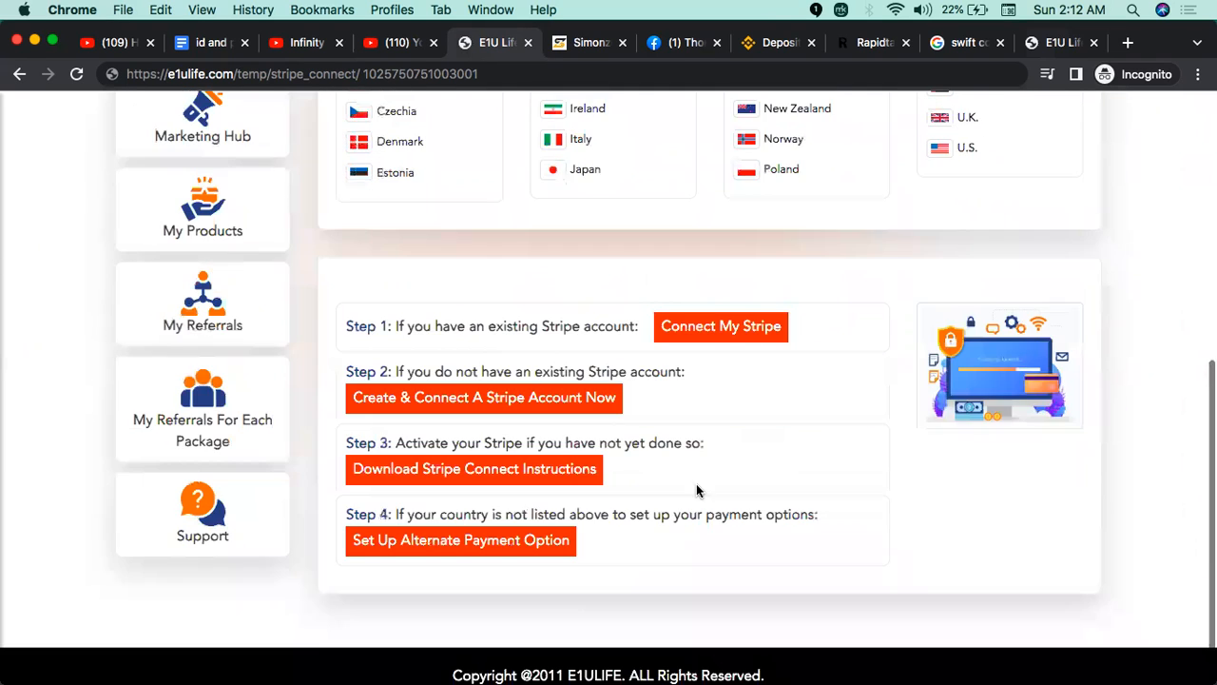
{"action": "left_click", "coordinate": [460, 540]}
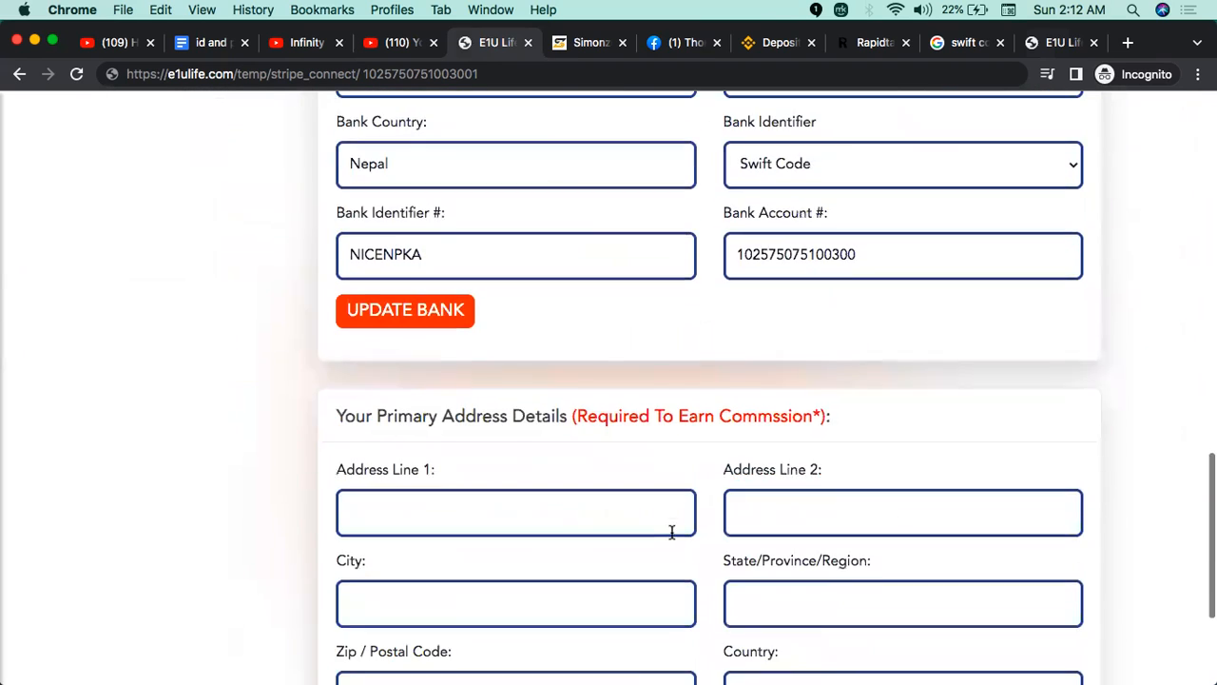
{"action": "scroll", "scroll_direction": "down", "scroll_amount": 3}
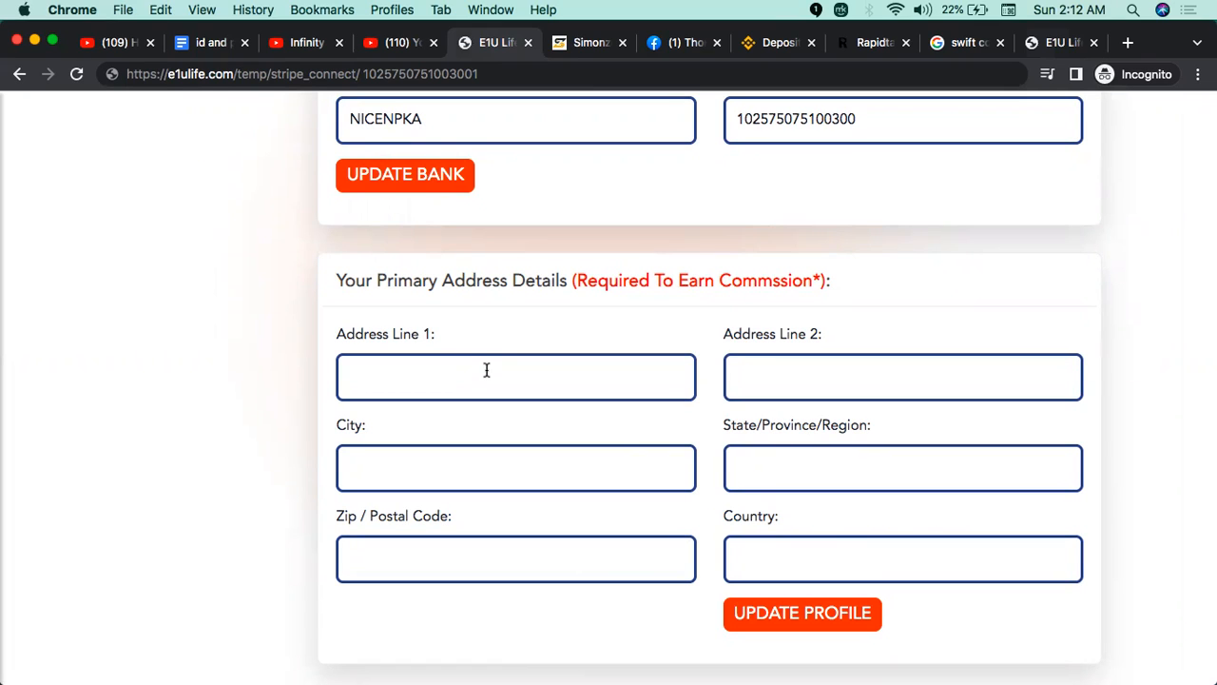
Fill the address lines, including 'Pokhara Lakeside 6'.
{"action": "left_click", "coordinate": [516, 376]}
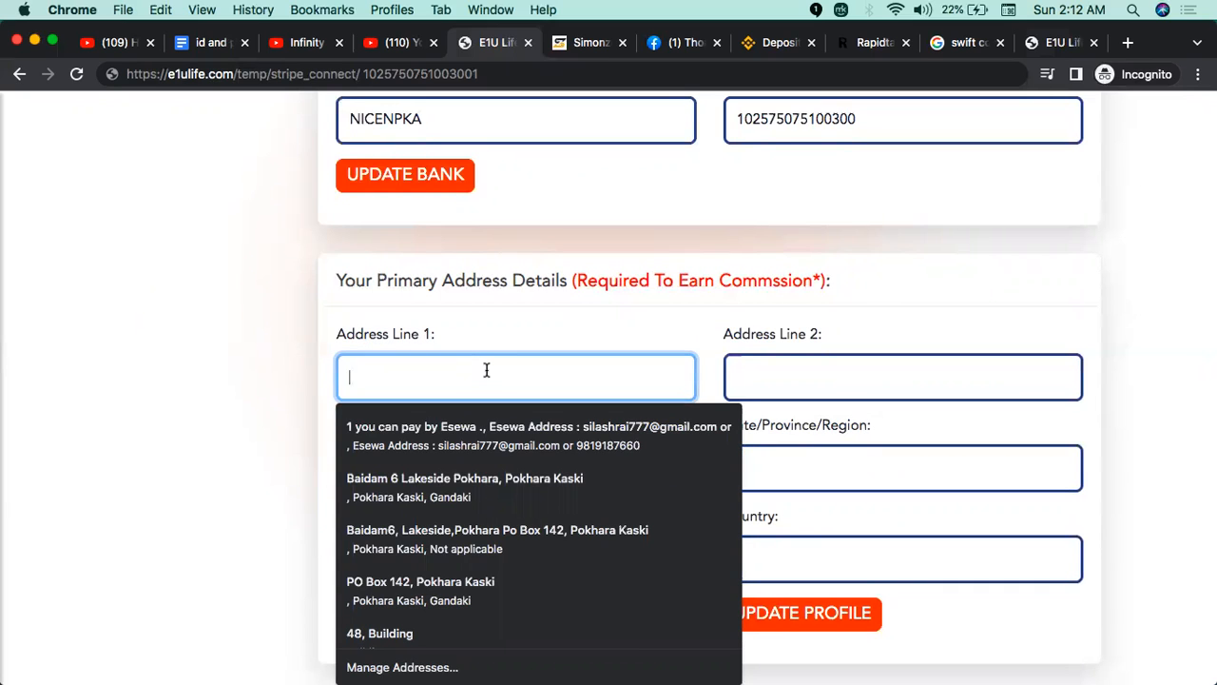
{"action": "type", "text": "N"}
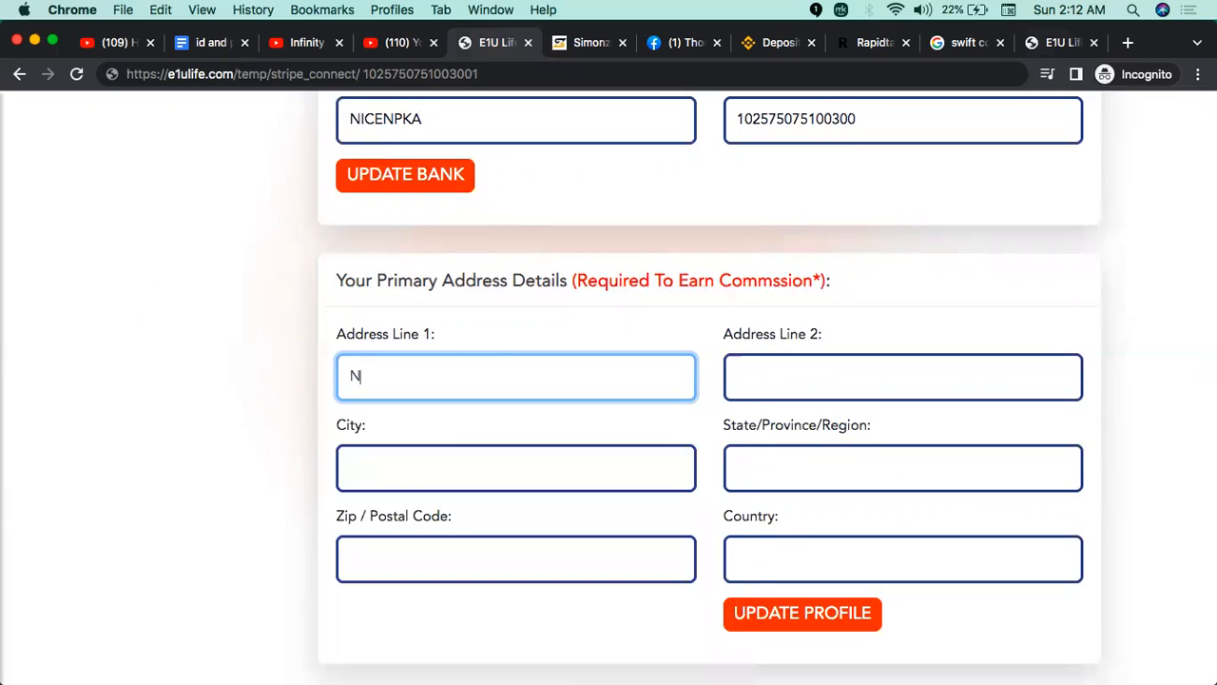
{"action": "type", "text": "epal"}
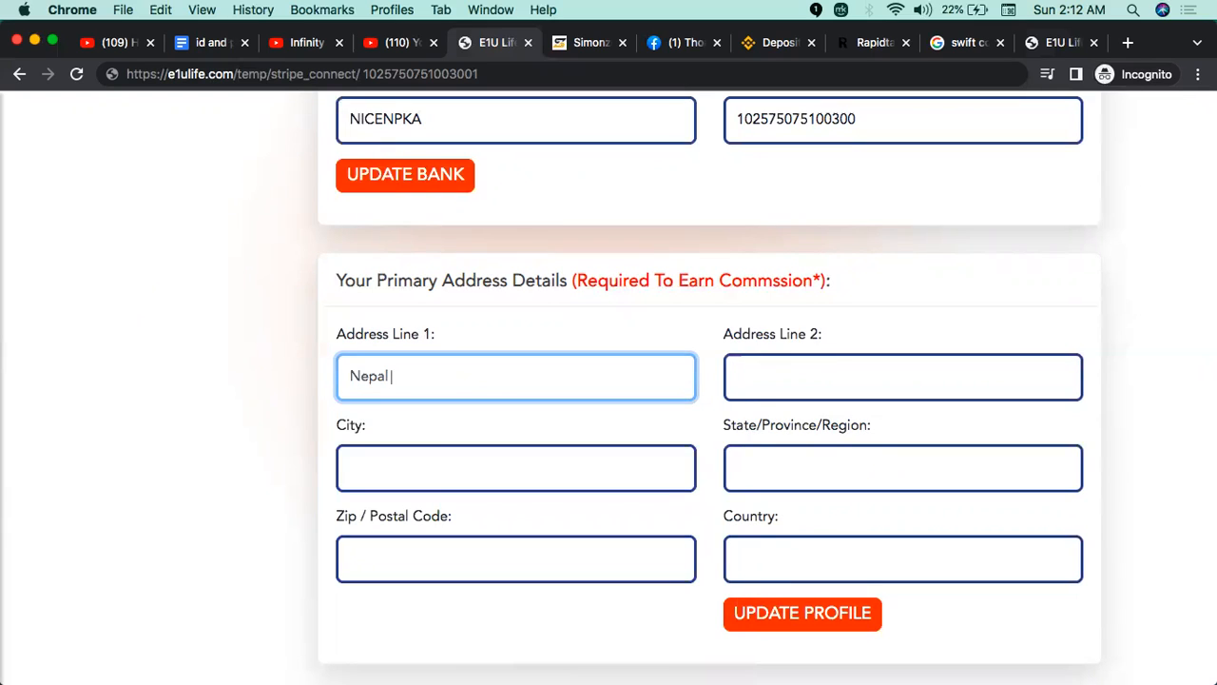
{"action": "type", "text": "Pokhara"}
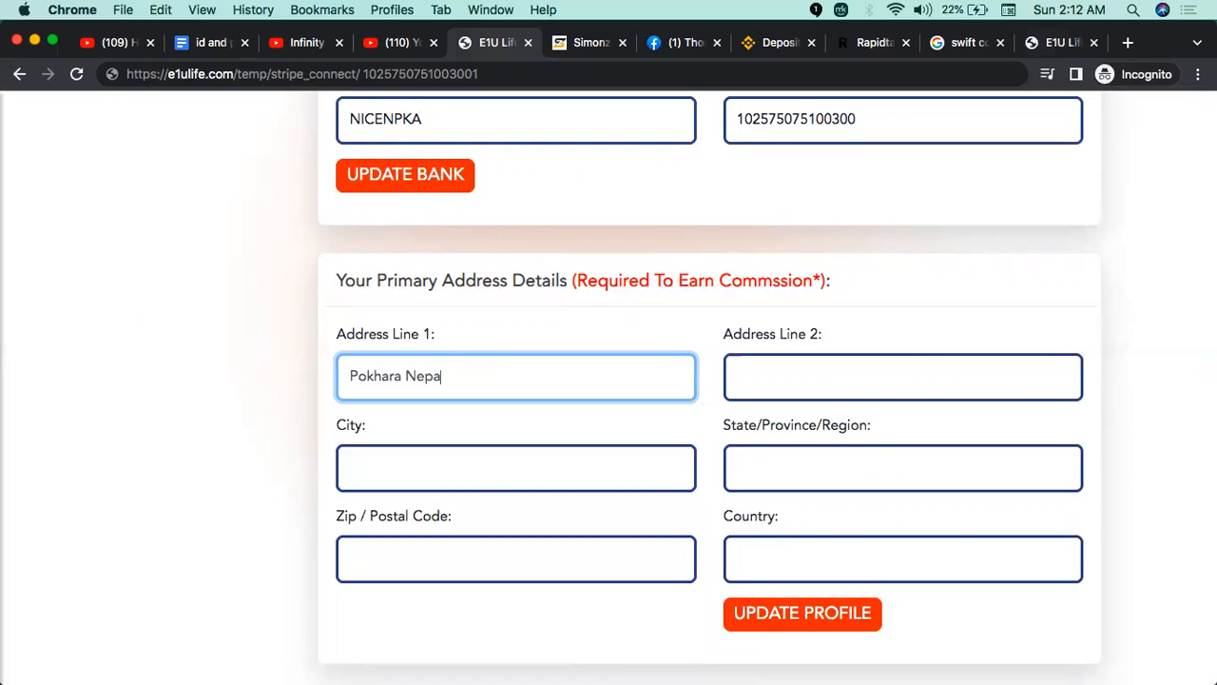
{"action": "left_click", "coordinate": [902, 376]}
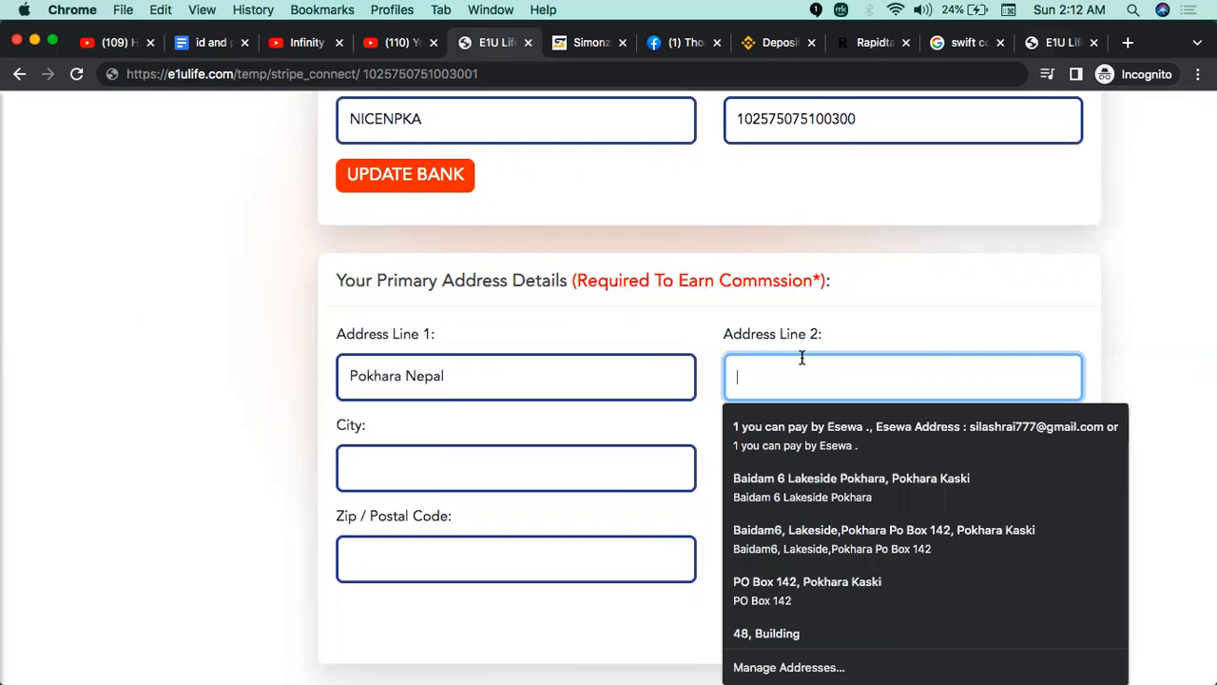
{"action": "type", "text": "Pokhara La"}
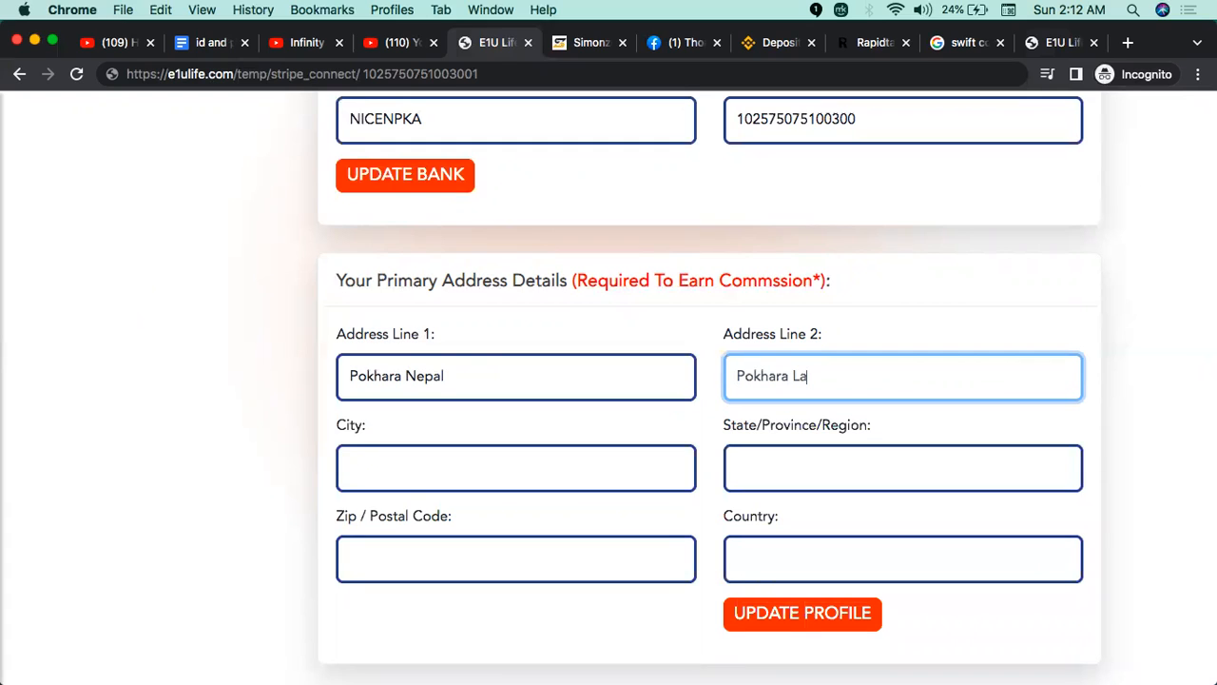
{"action": "type", "text": "keside 6"}
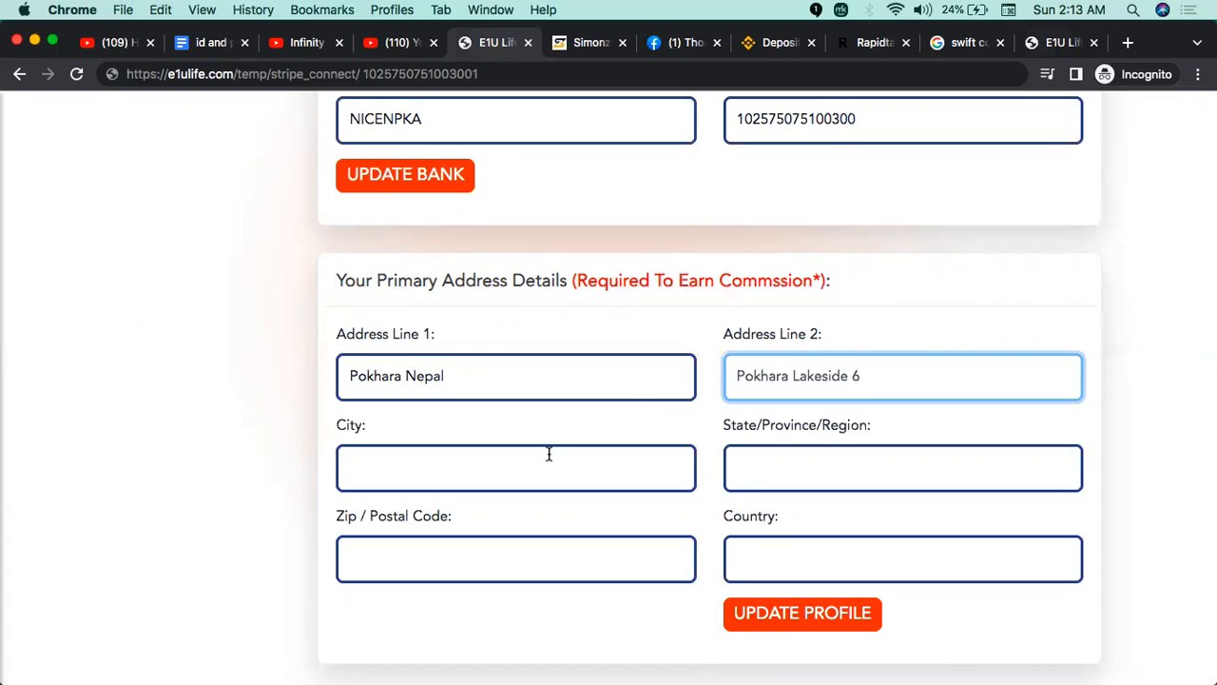
Enter city Pokhara, region Gandaki, postal code 33700 and country Nepal.
{"action": "type", "text": "Pok"}
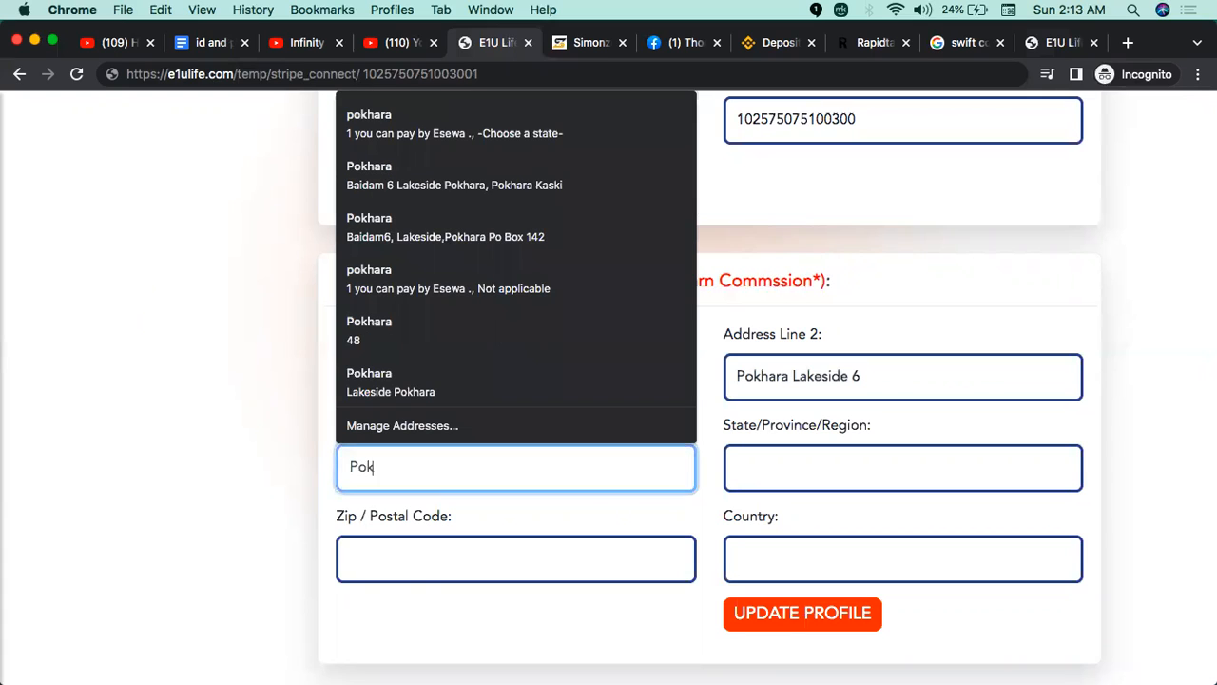
{"action": "type", "text": "hara"}
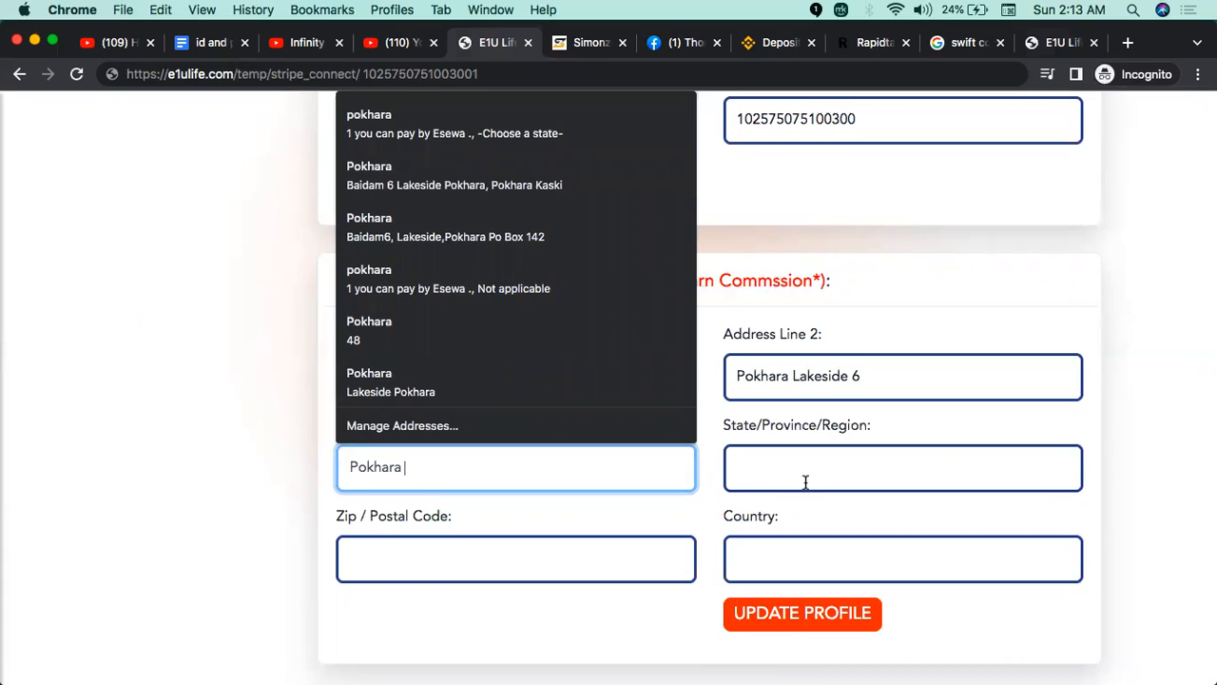
{"action": "type", "text": "Gandaki"}
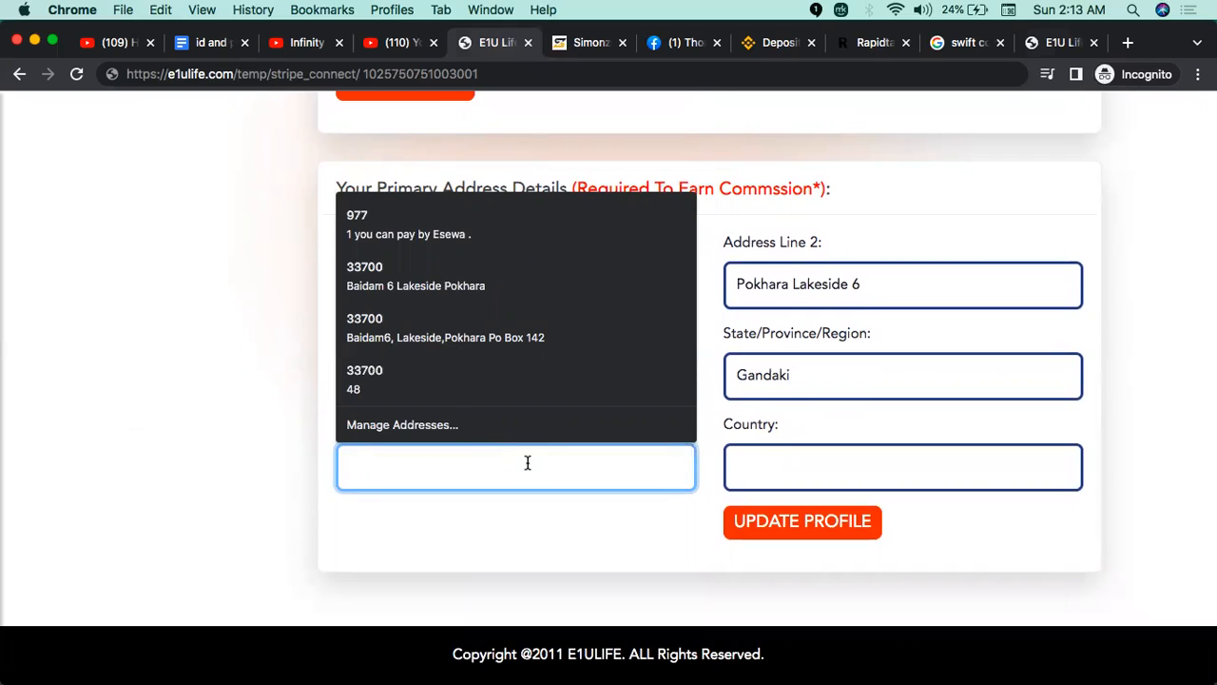
{"action": "type", "text": "33700"}
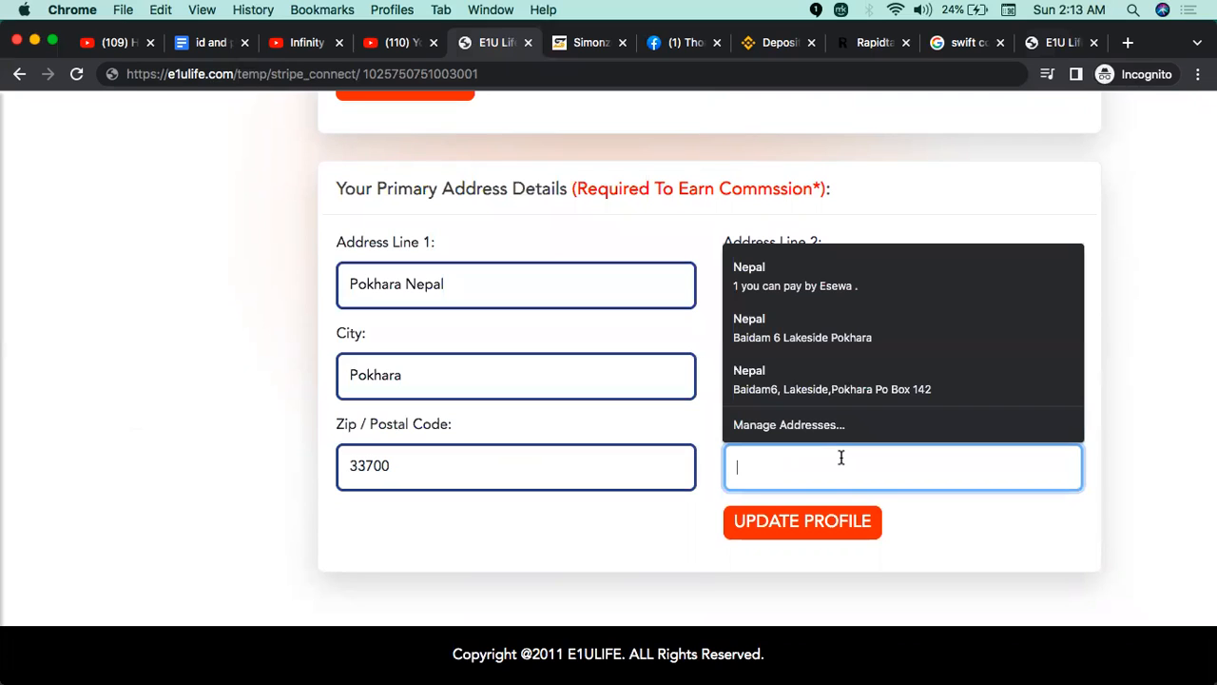
{"action": "type", "text": "Nepal"}
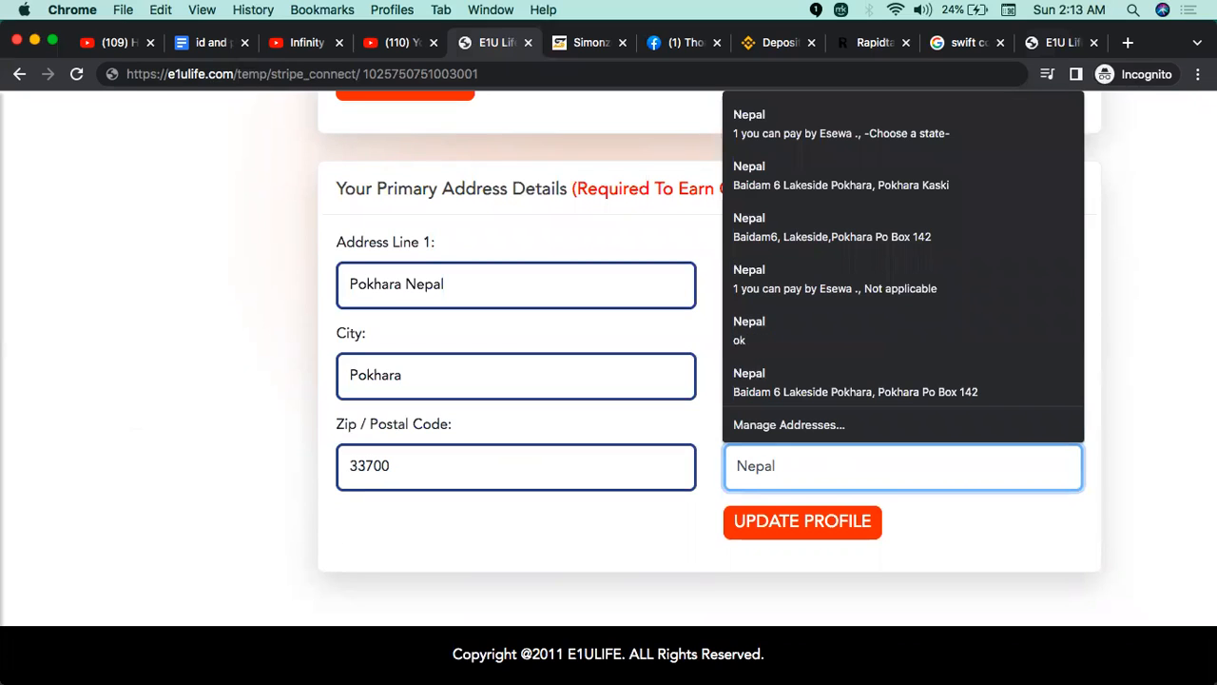
{"action": "mouse_move", "coordinate": [614, 474]}
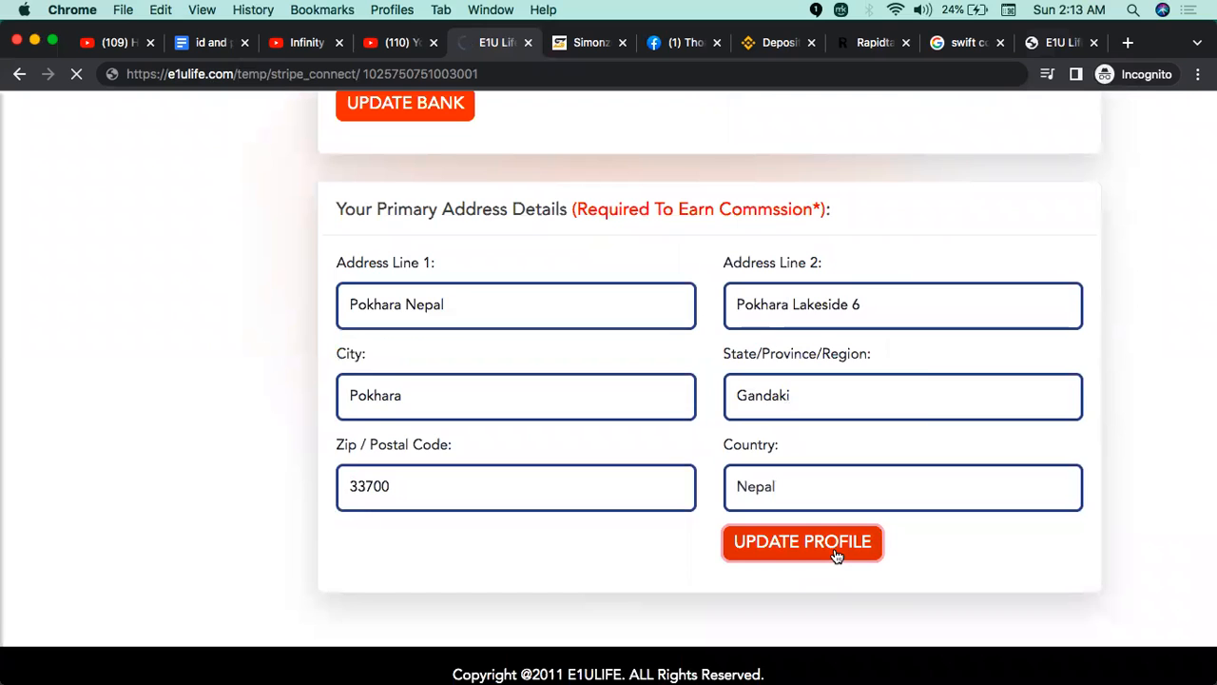
Submit the address with UPDATE PROFILE and scroll the reloaded Payment Options page.
{"action": "left_click", "coordinate": [802, 541]}
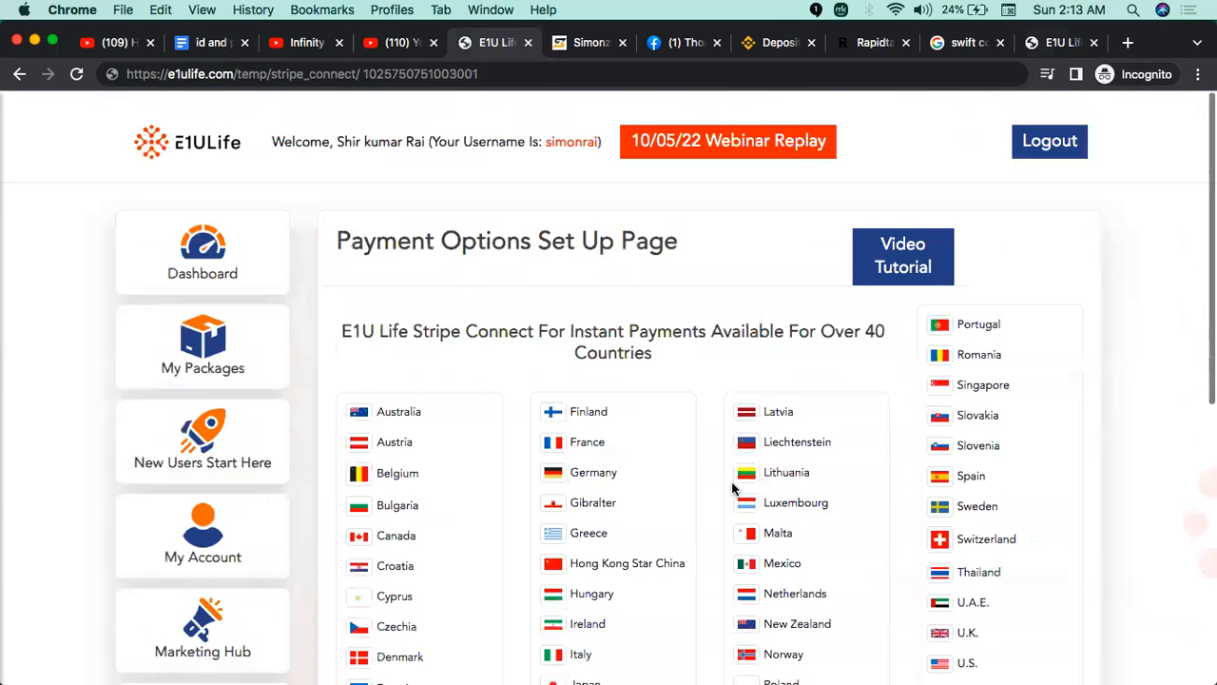
{"action": "scroll", "scroll_direction": "down", "scroll_amount": 3}
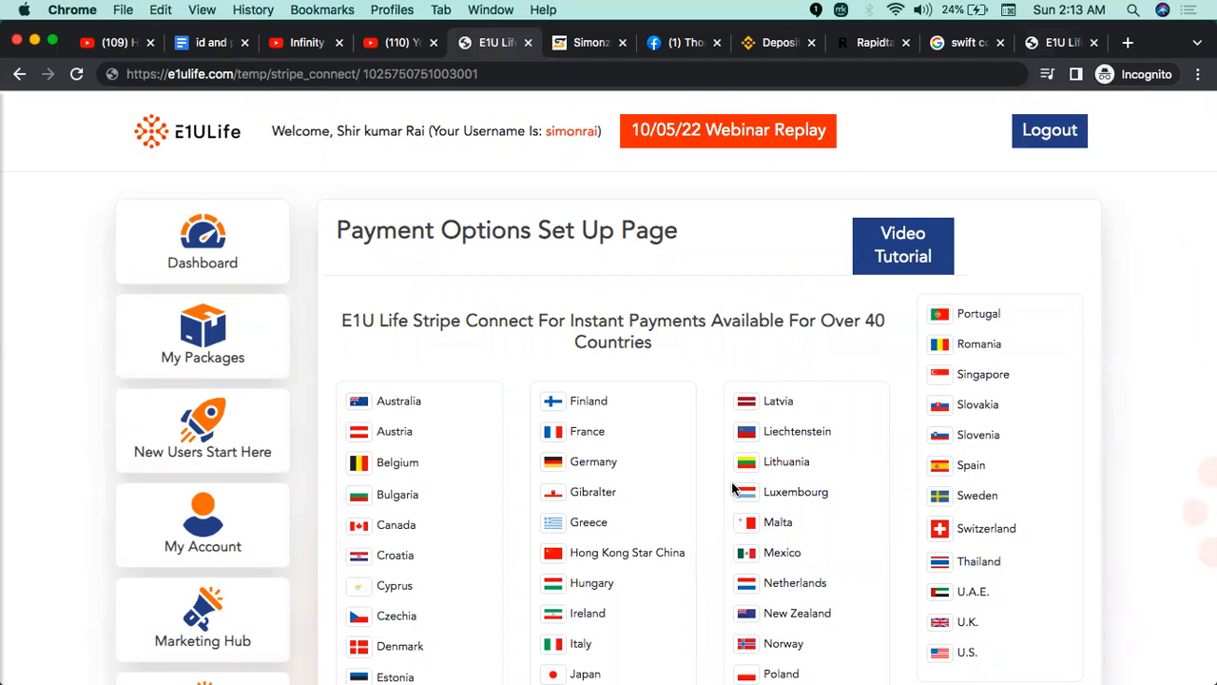
{"action": "scroll", "scroll_direction": "down", "scroll_amount": 3}
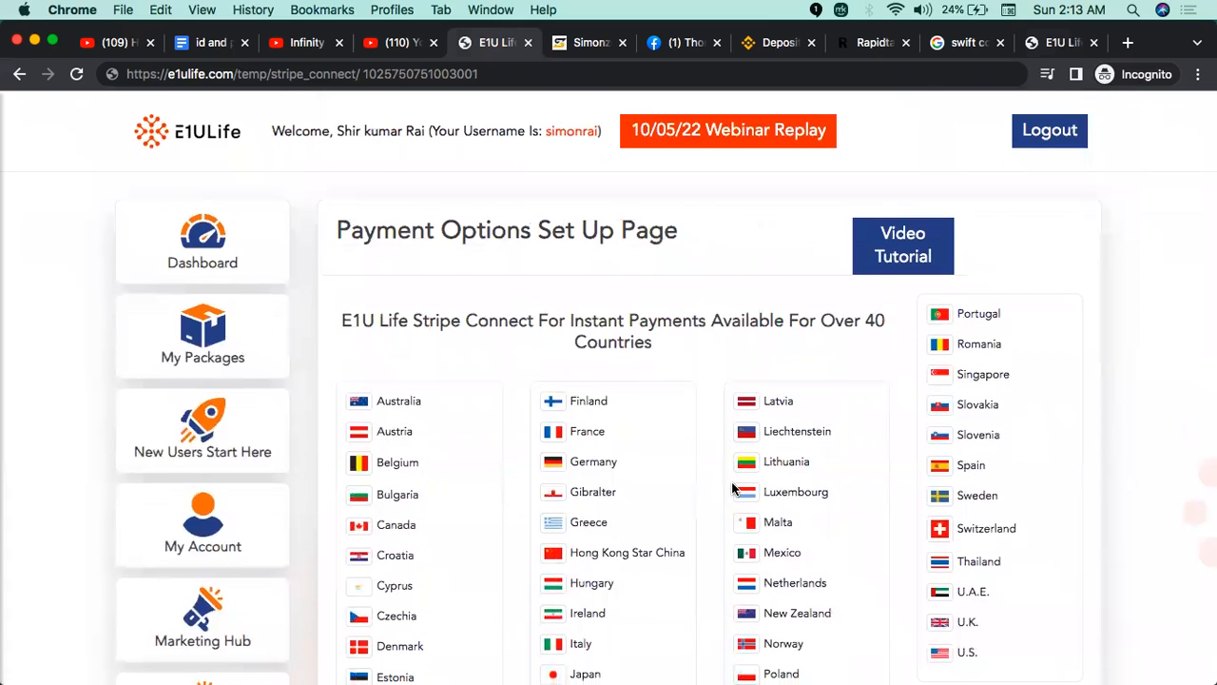
{"action": "mouse_move", "coordinate": [350, 394]}
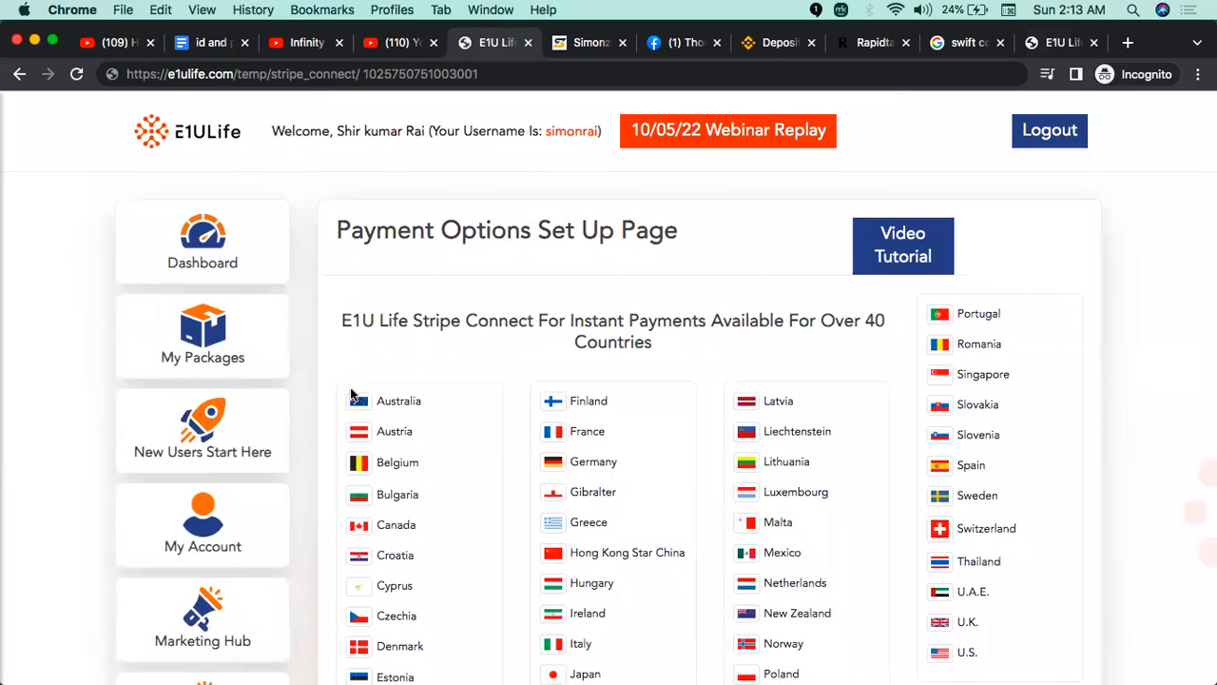
{"action": "mouse_move", "coordinate": [236, 435]}
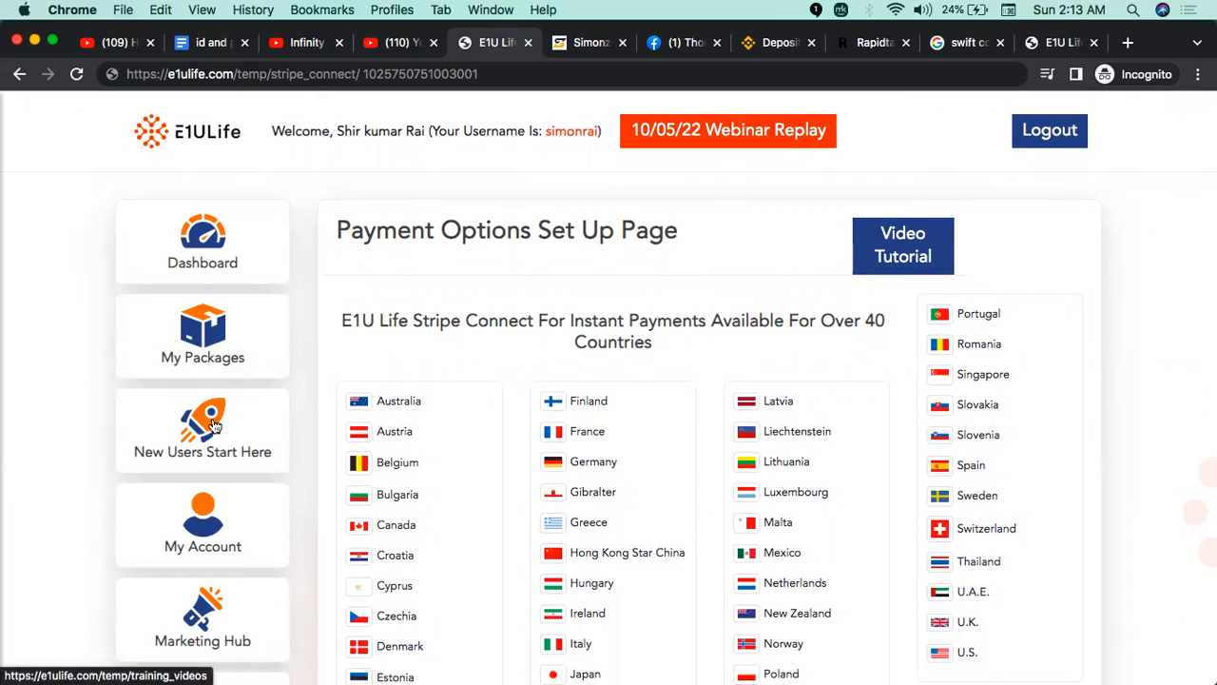
Open the My Account sidebar menu listing payment options, profile, password and wallet.
{"action": "left_click", "coordinate": [203, 526]}
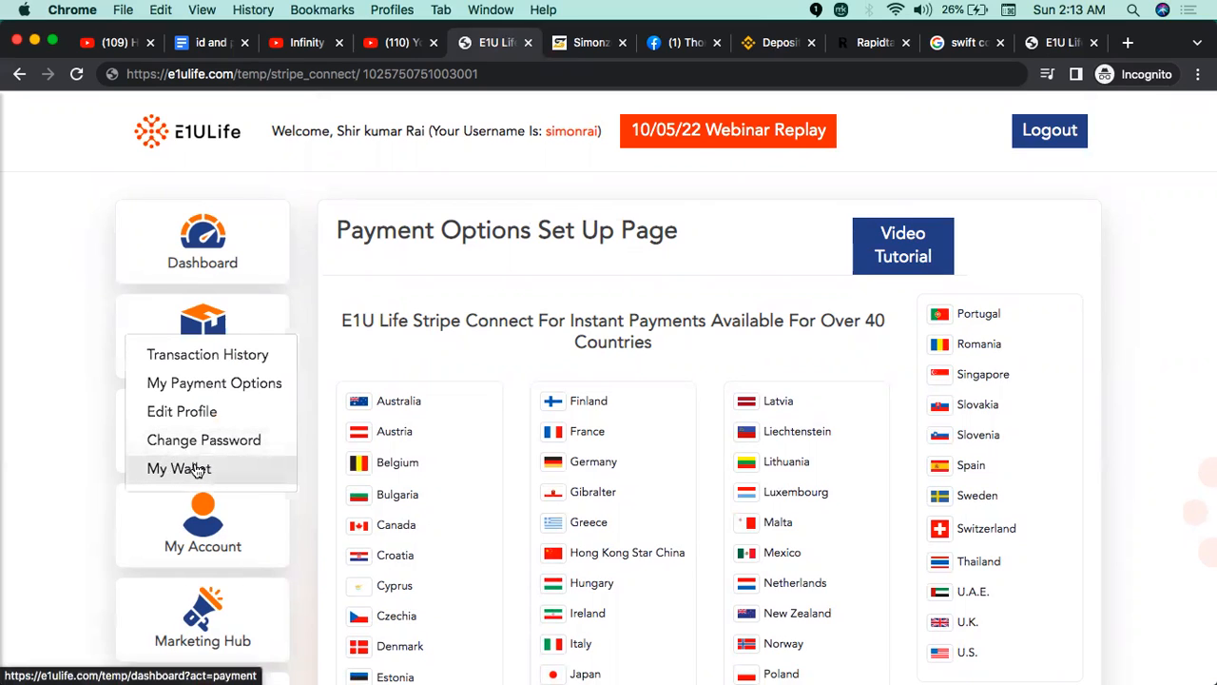
{"action": "mouse_move", "coordinate": [207, 473]}
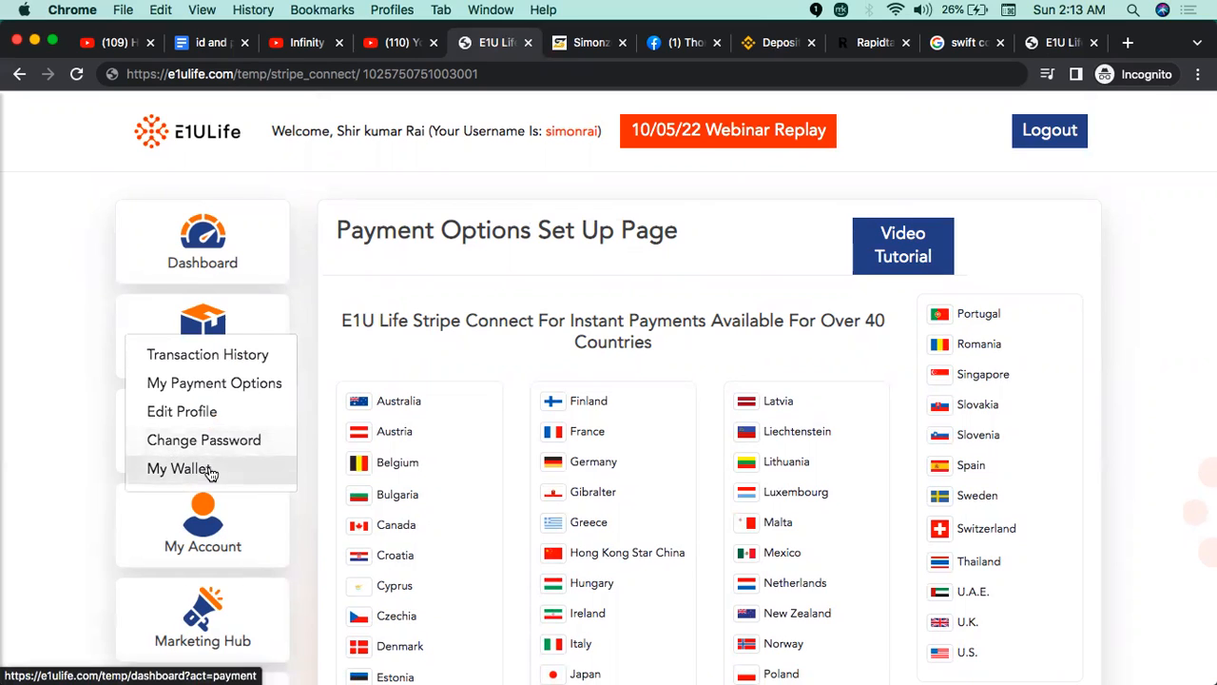
{"action": "mouse_move", "coordinate": [202, 468]}
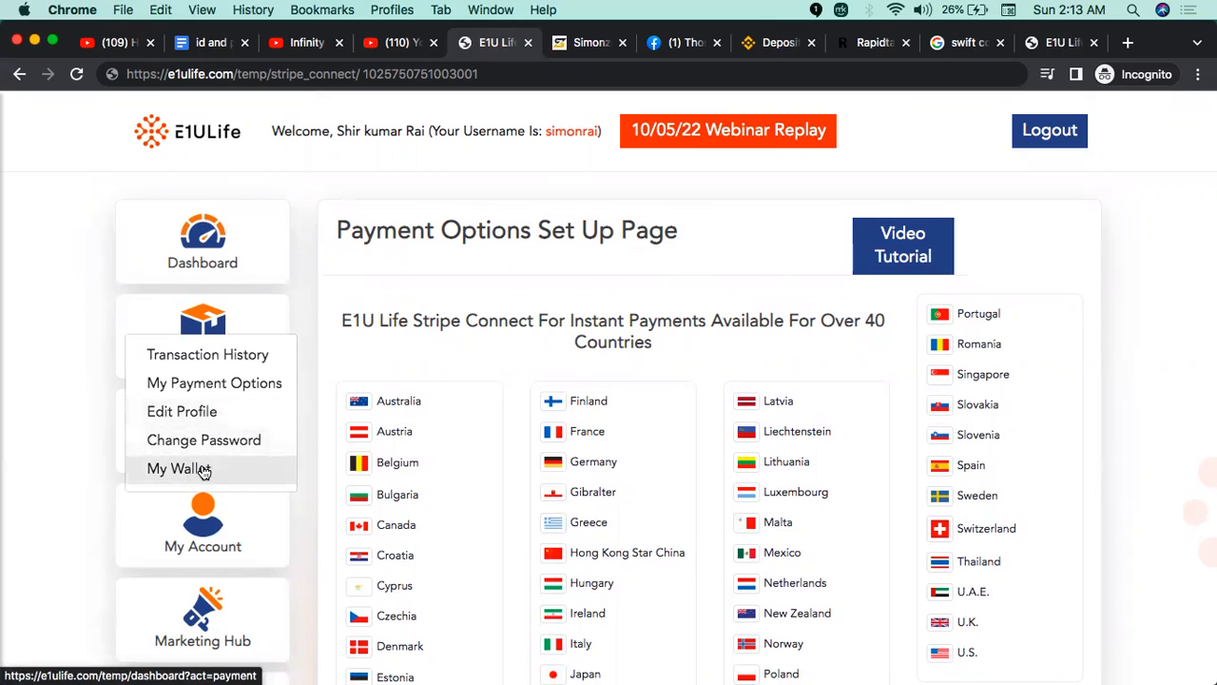
{"action": "mouse_move", "coordinate": [214, 383]}
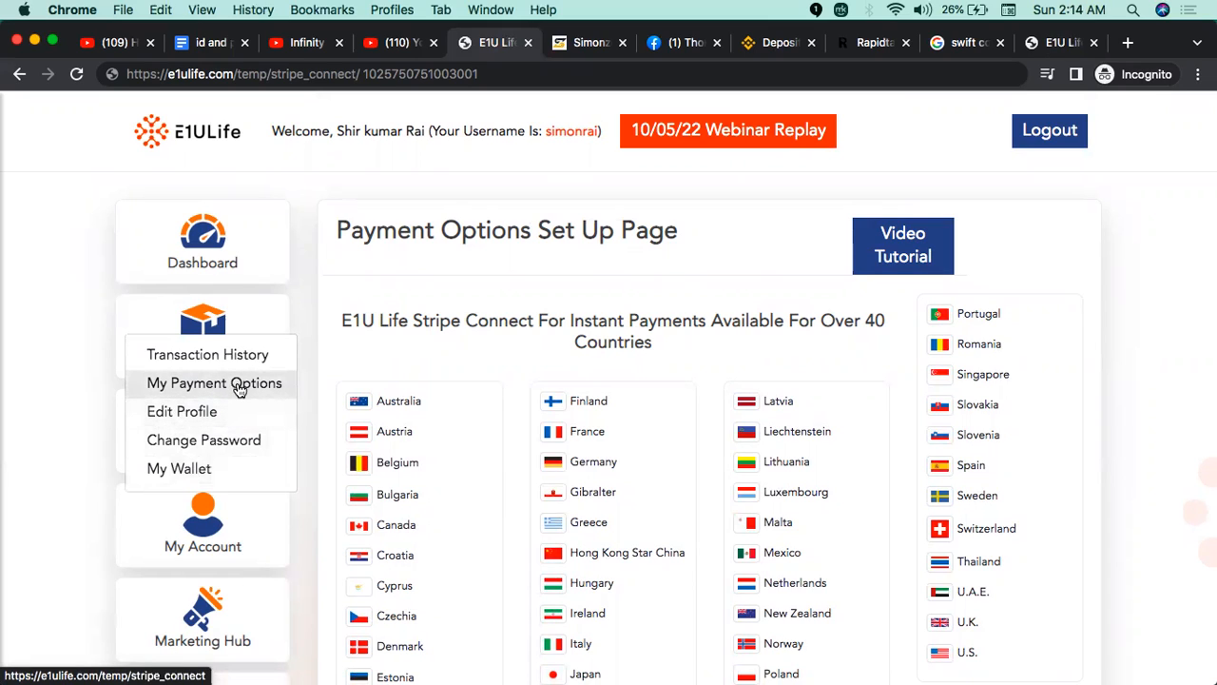
{"action": "mouse_move", "coordinate": [610, 440]}
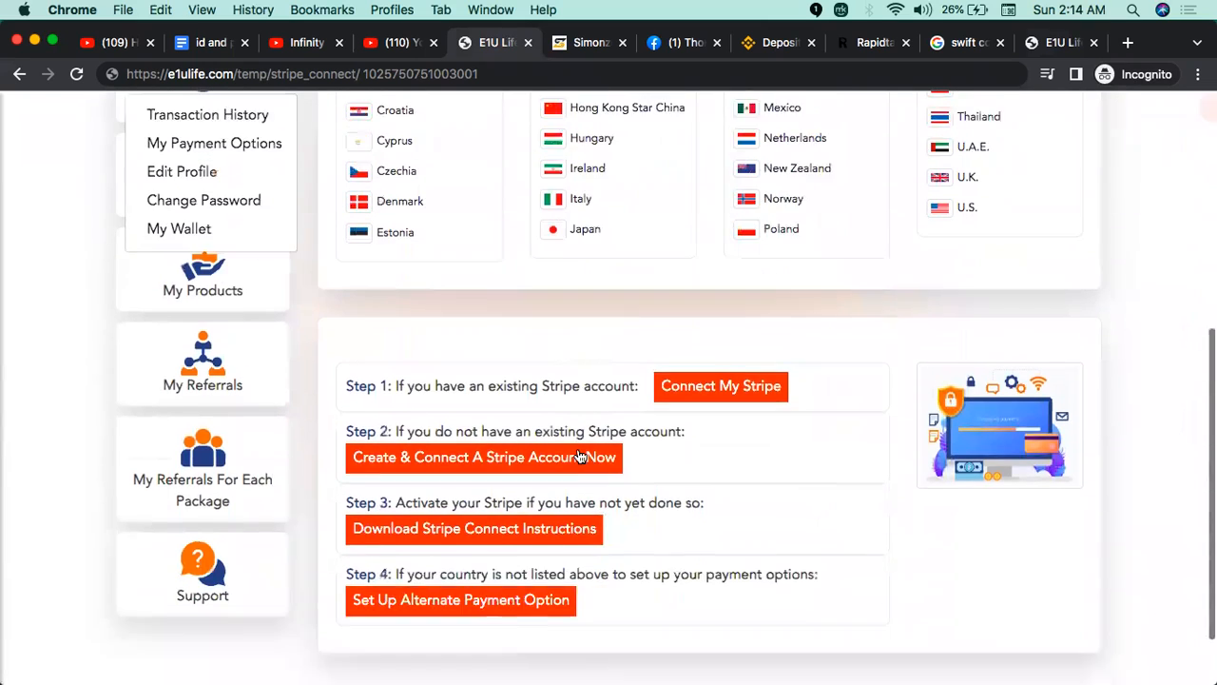
{"action": "scroll", "scroll_direction": "up", "scroll_amount": 3}
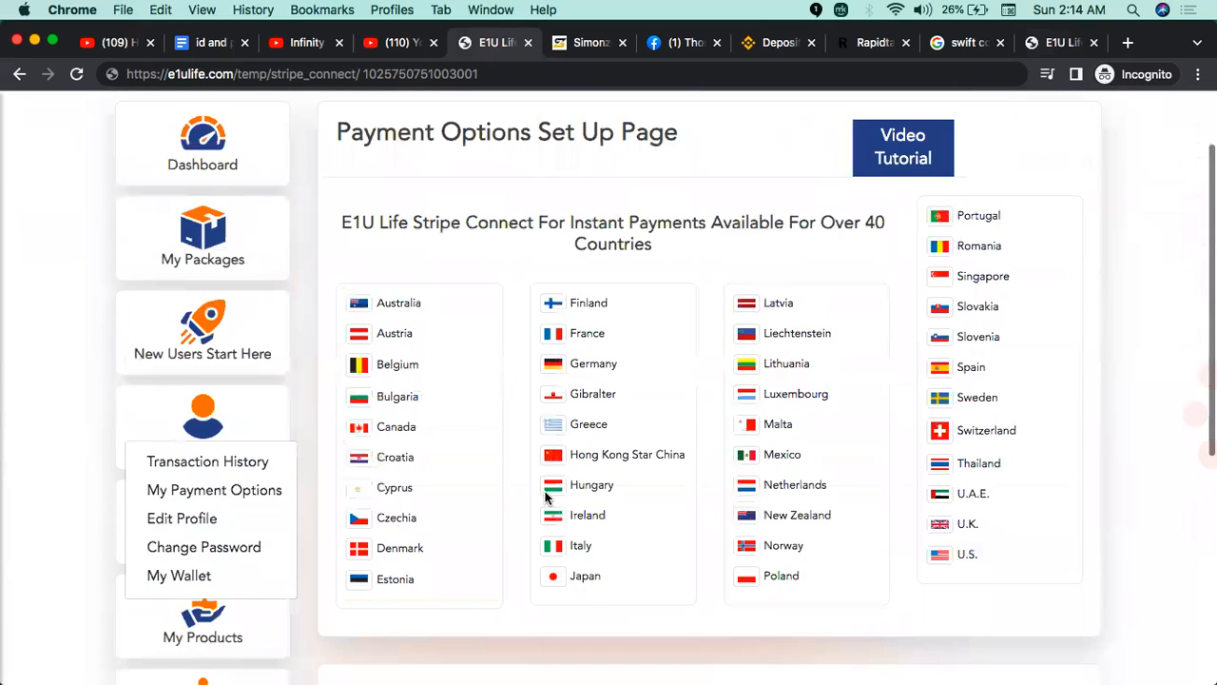
{"action": "scroll", "scroll_direction": "down", "scroll_amount": 3}
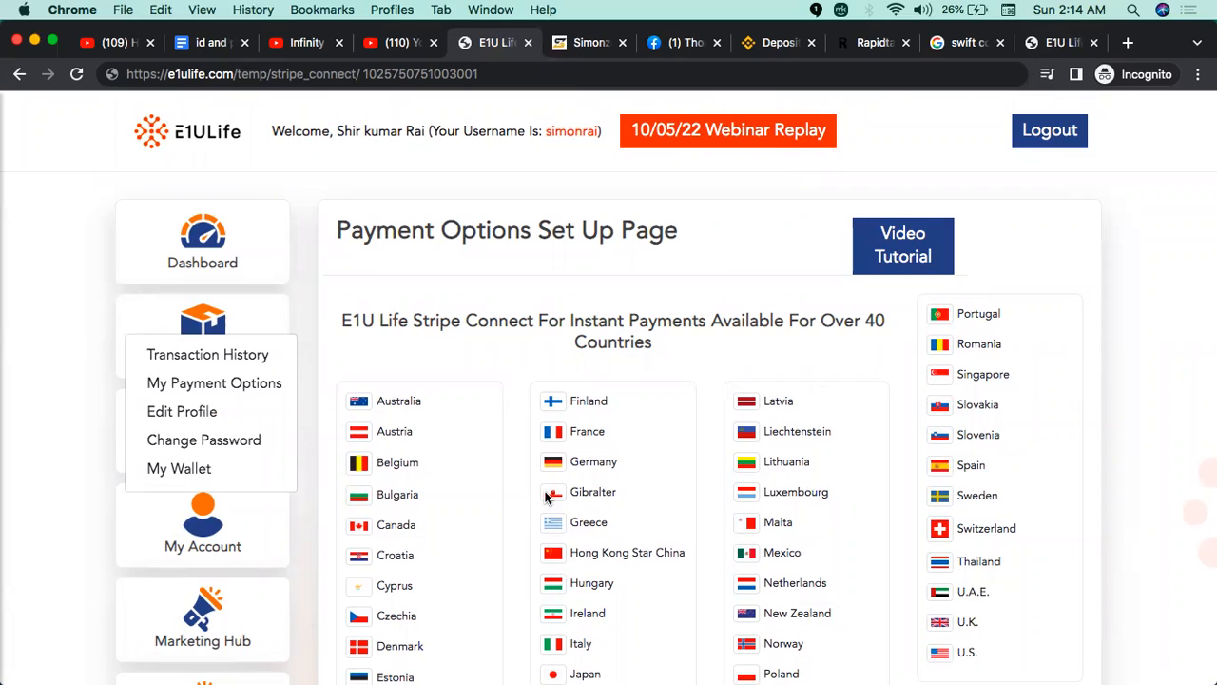
{"action": "mouse_move", "coordinate": [552, 383]}
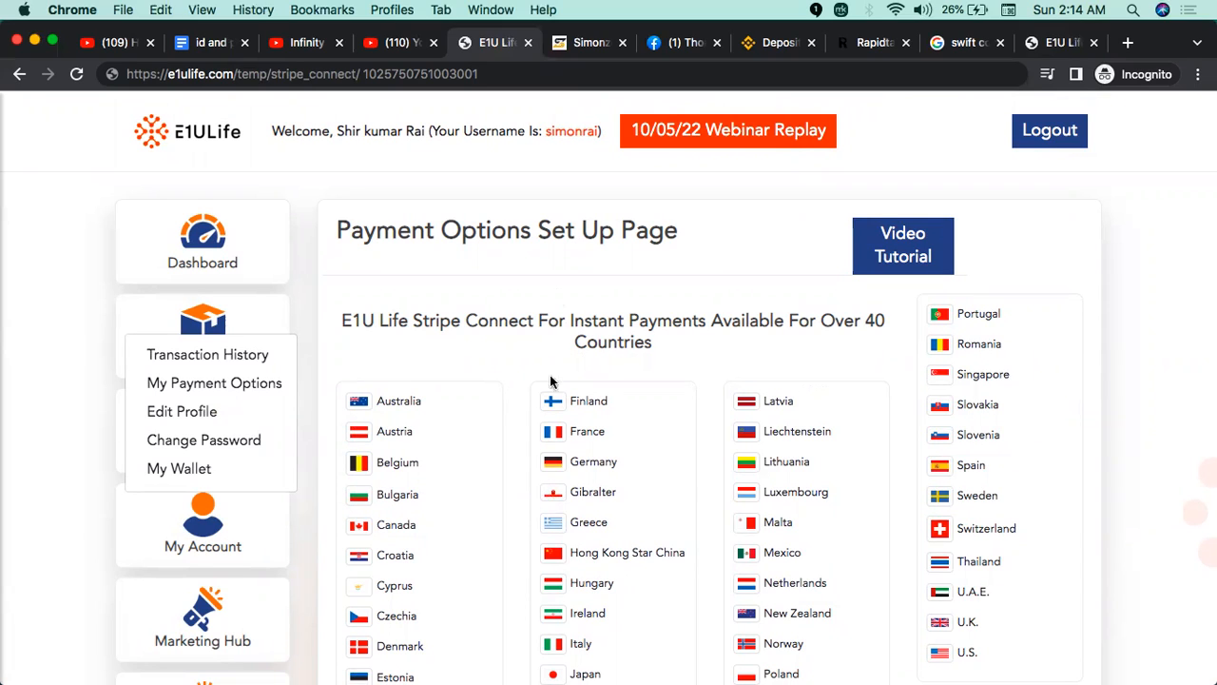
{"action": "mouse_move", "coordinate": [585, 43]}
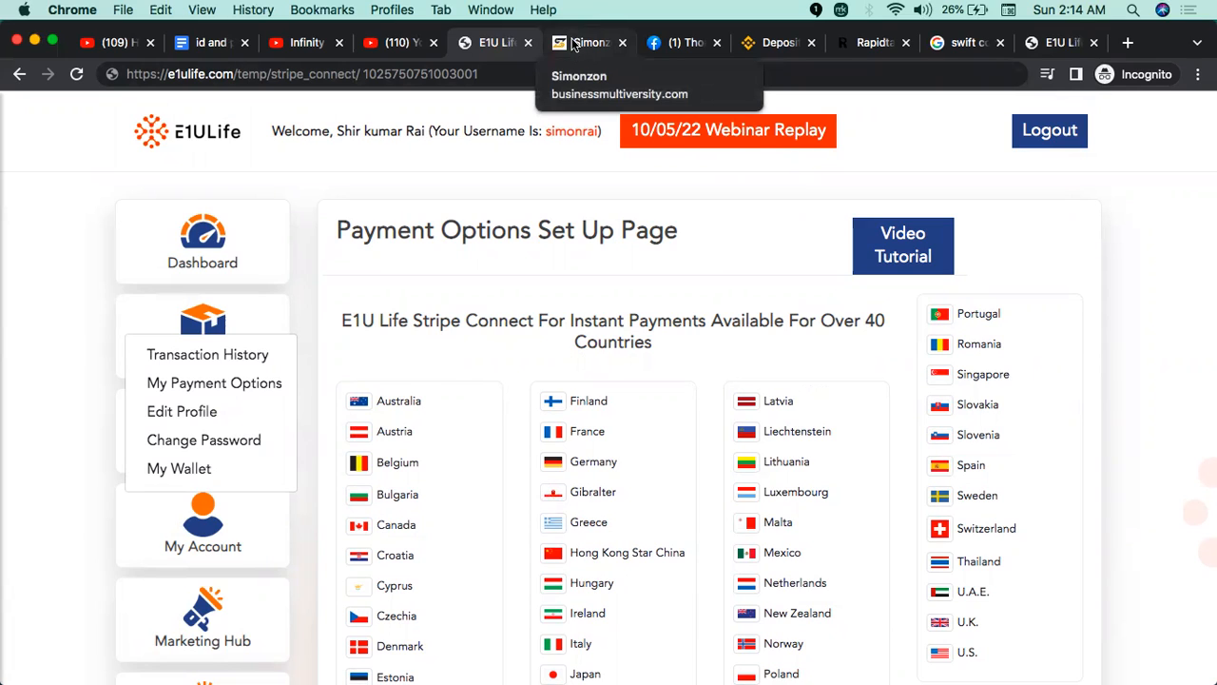
{"action": "mouse_move", "coordinate": [571, 33]}
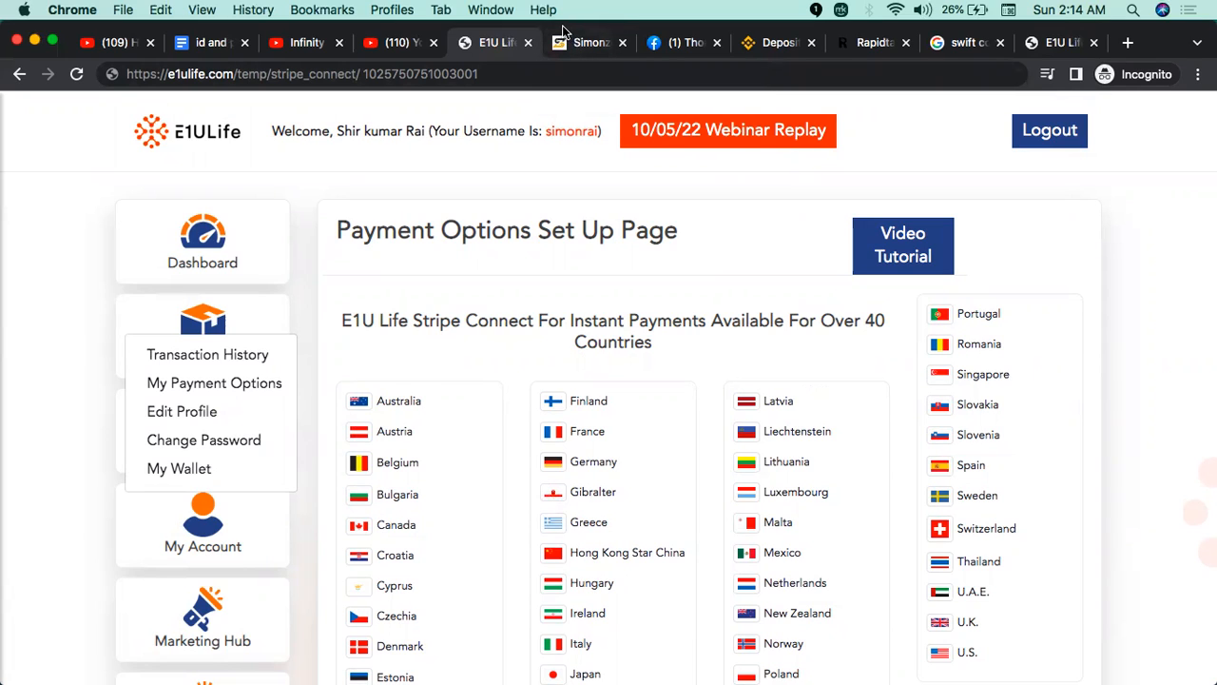